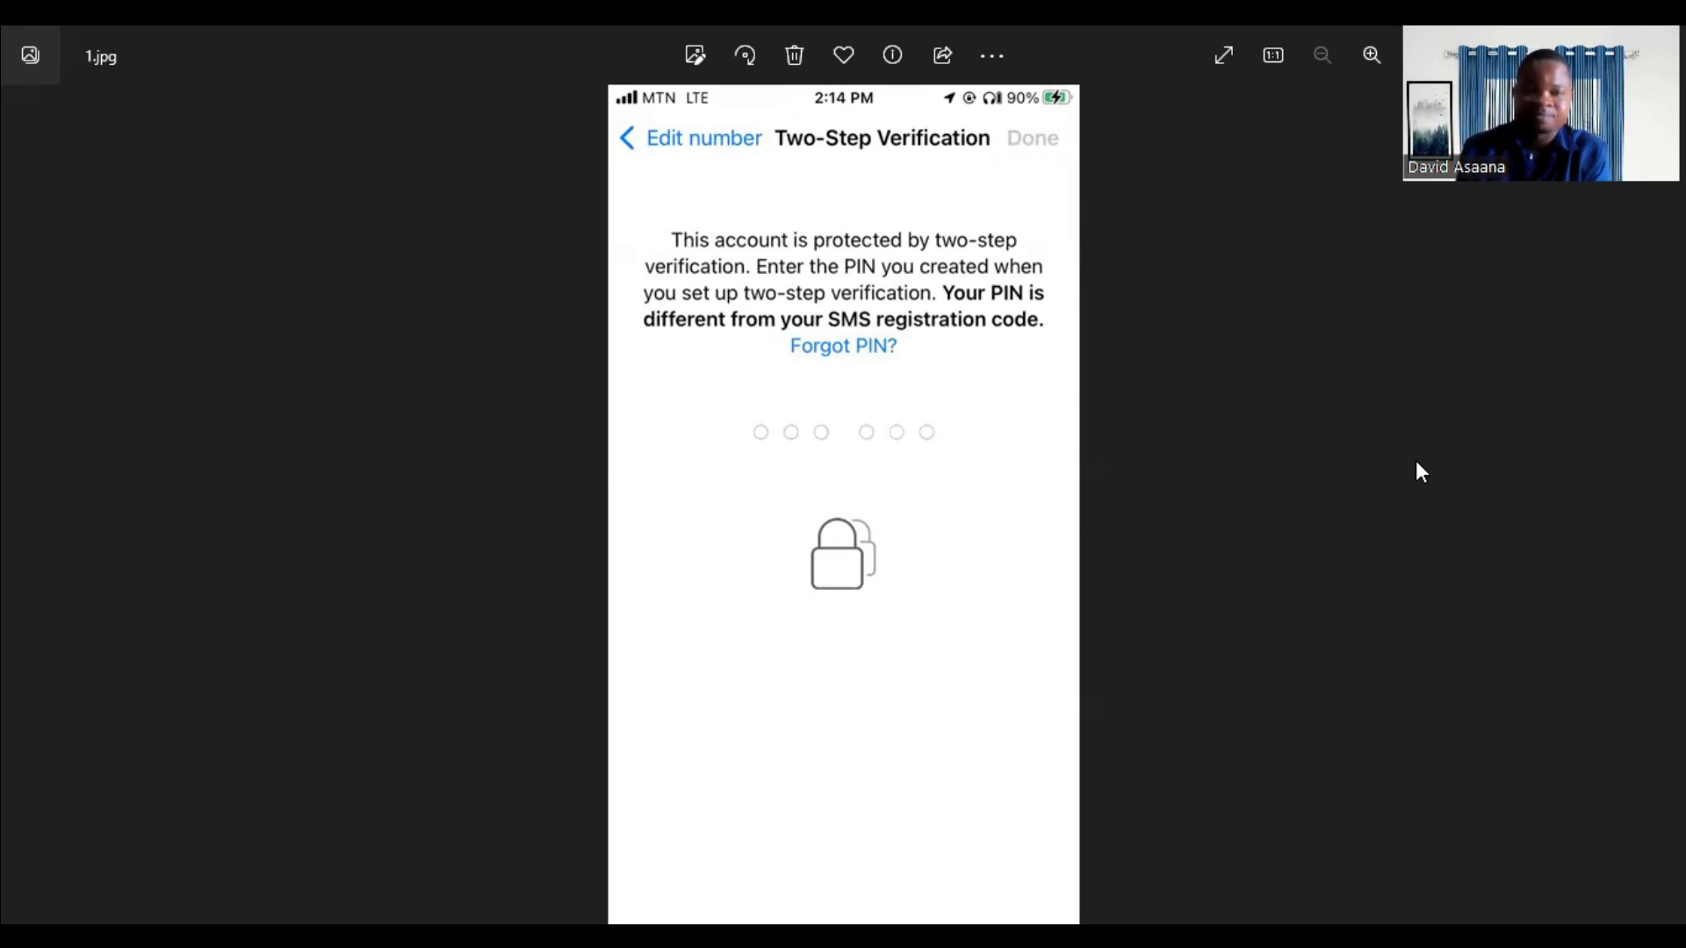
pyautogui.moveTo(1479, 478)
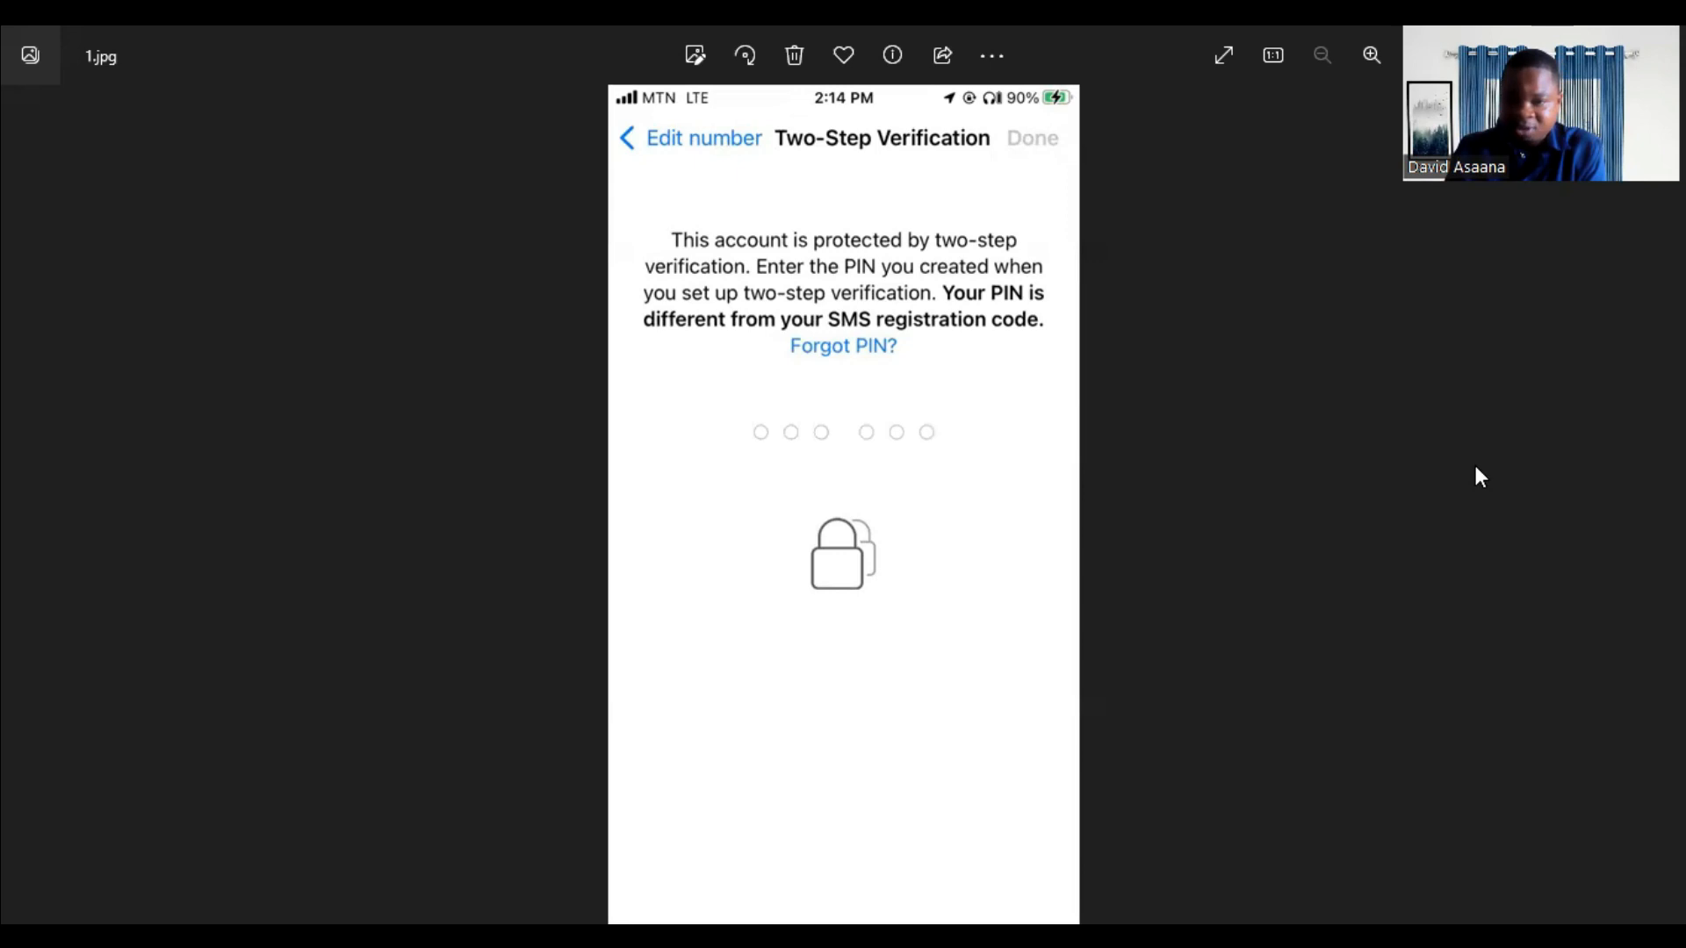
pyautogui.moveTo(783, 300)
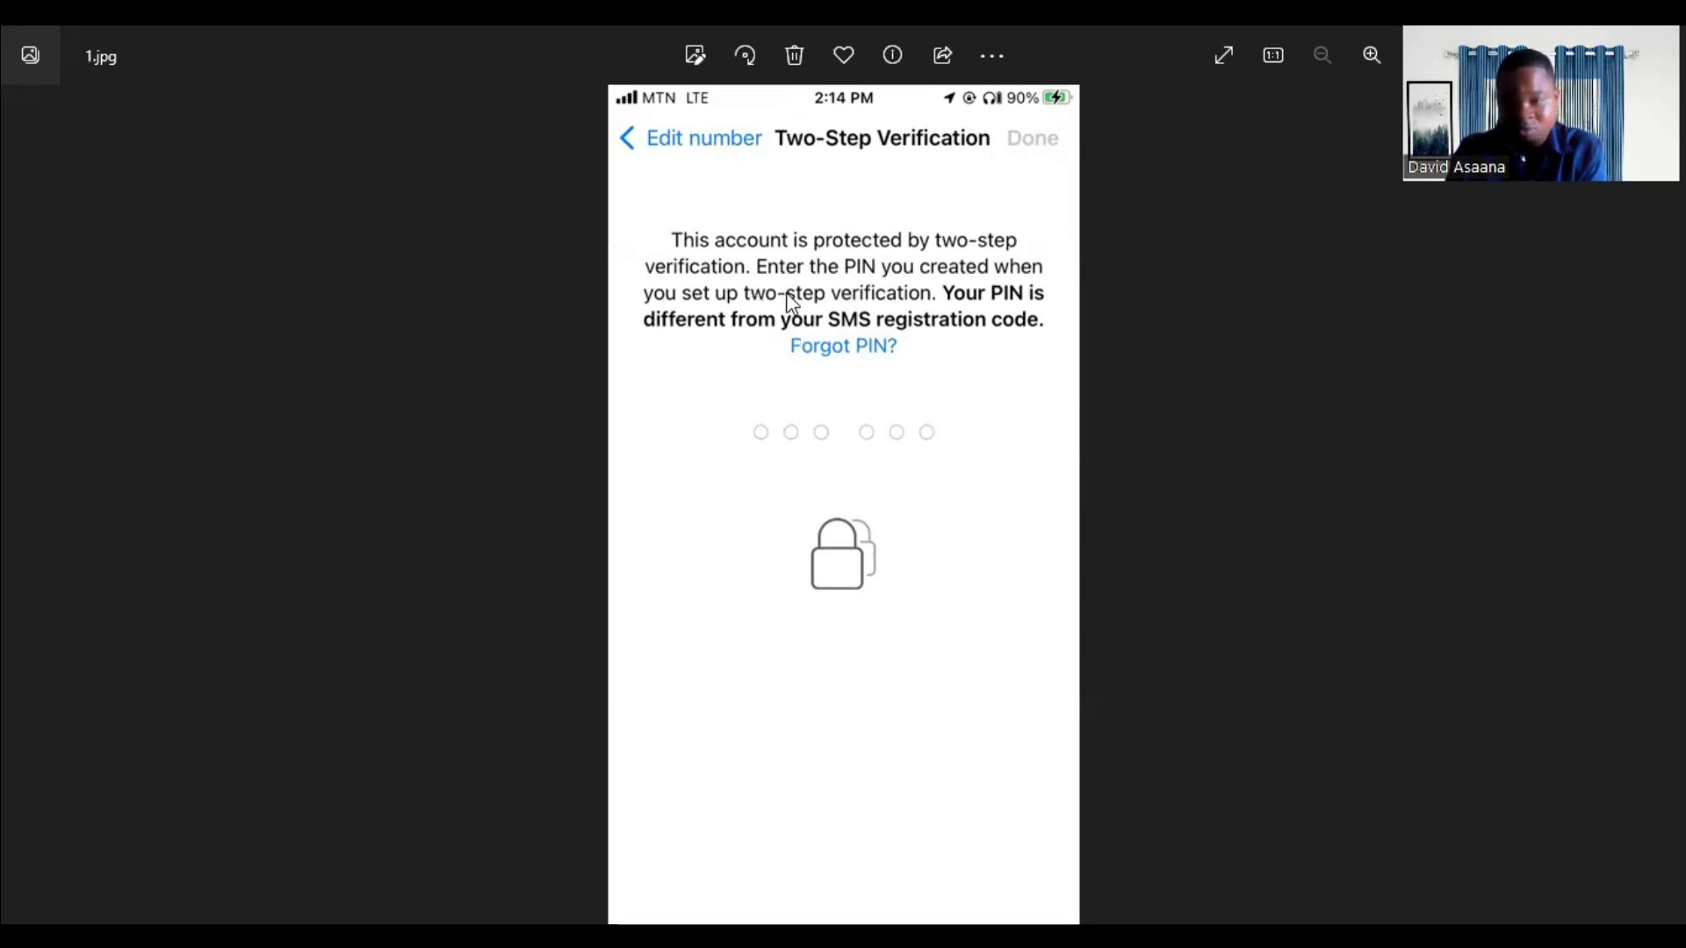
pyautogui.moveTo(1113, 467)
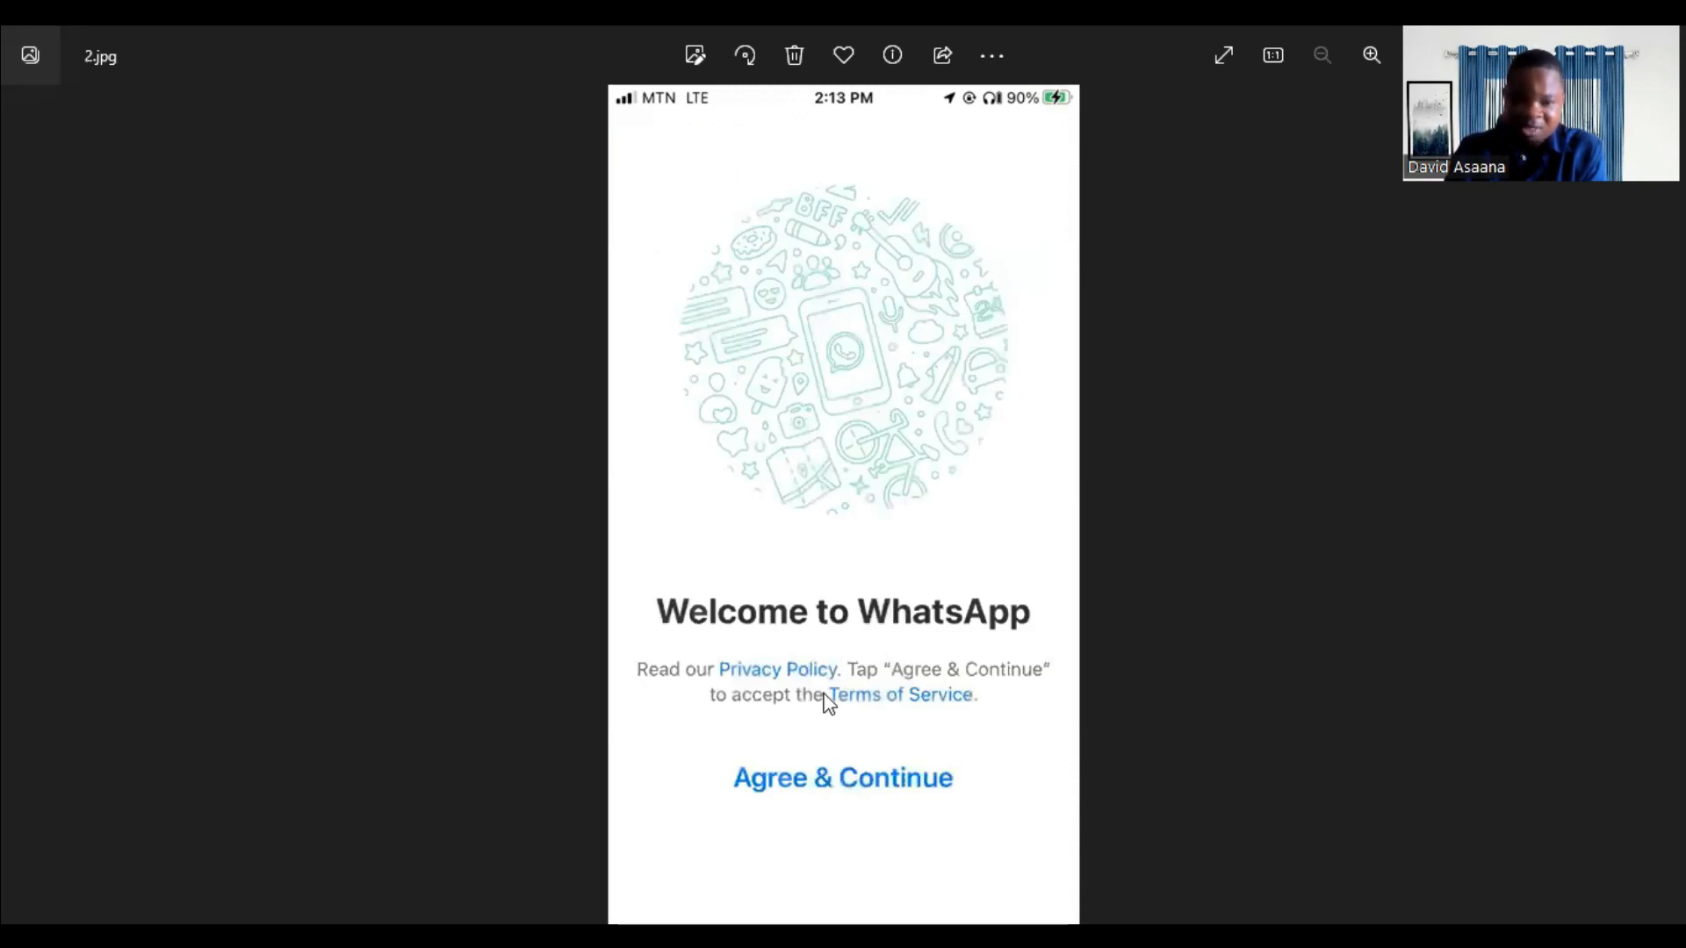
pyautogui.moveTo(1011, 700)
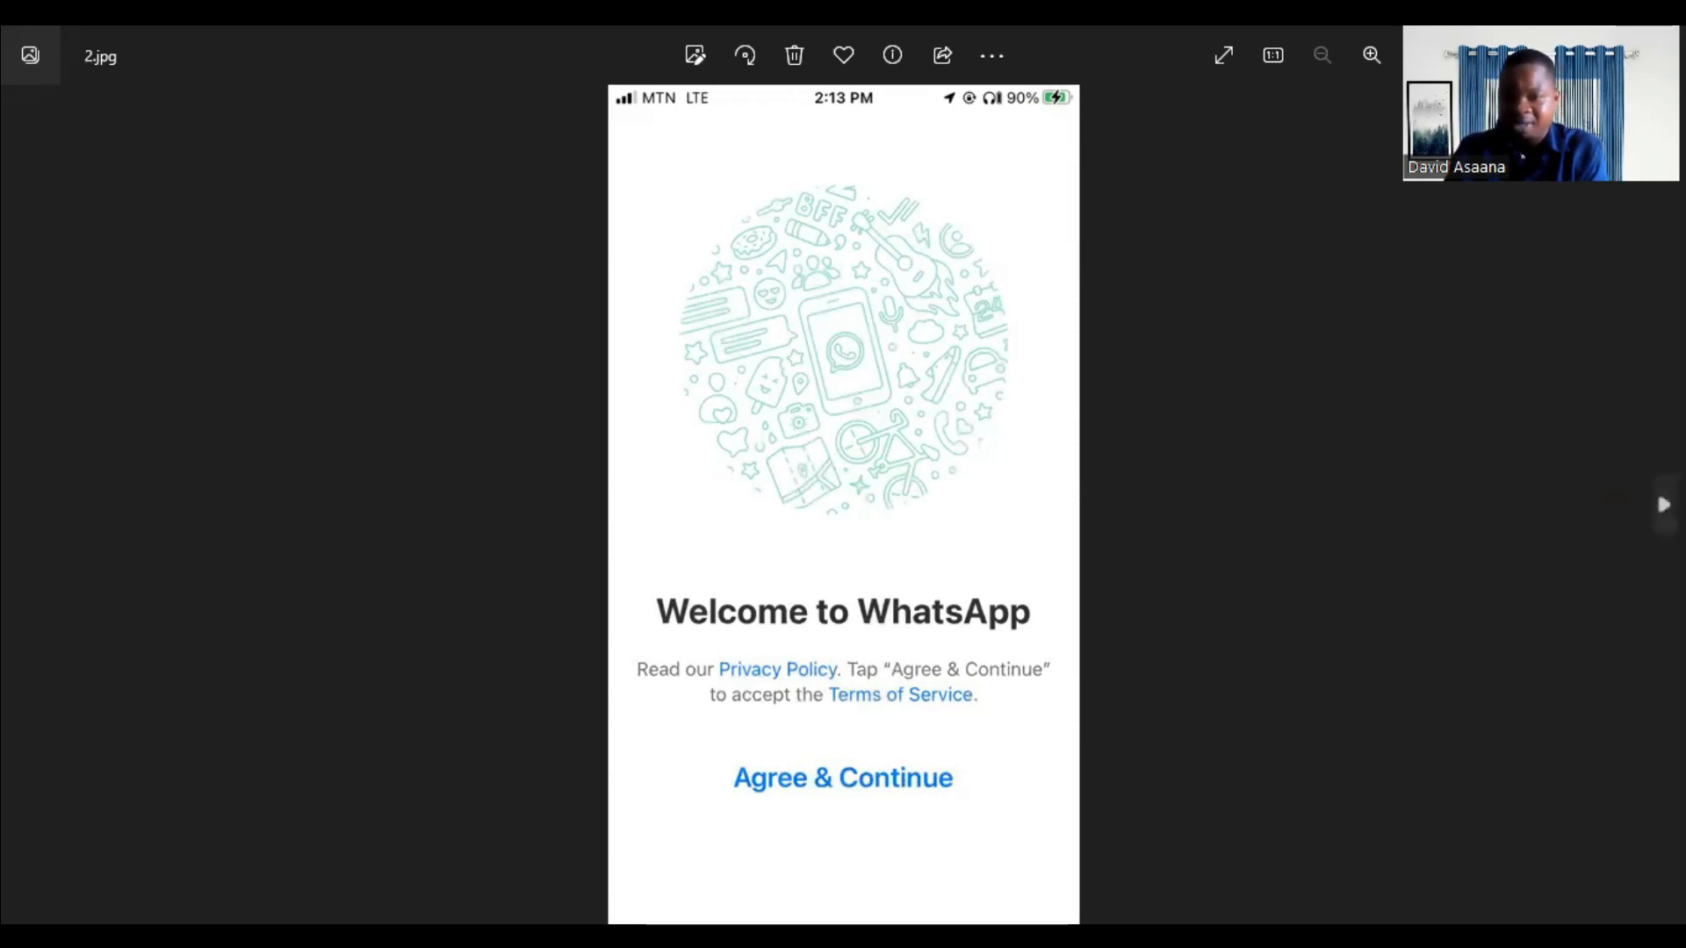
pyautogui.moveTo(1622, 507)
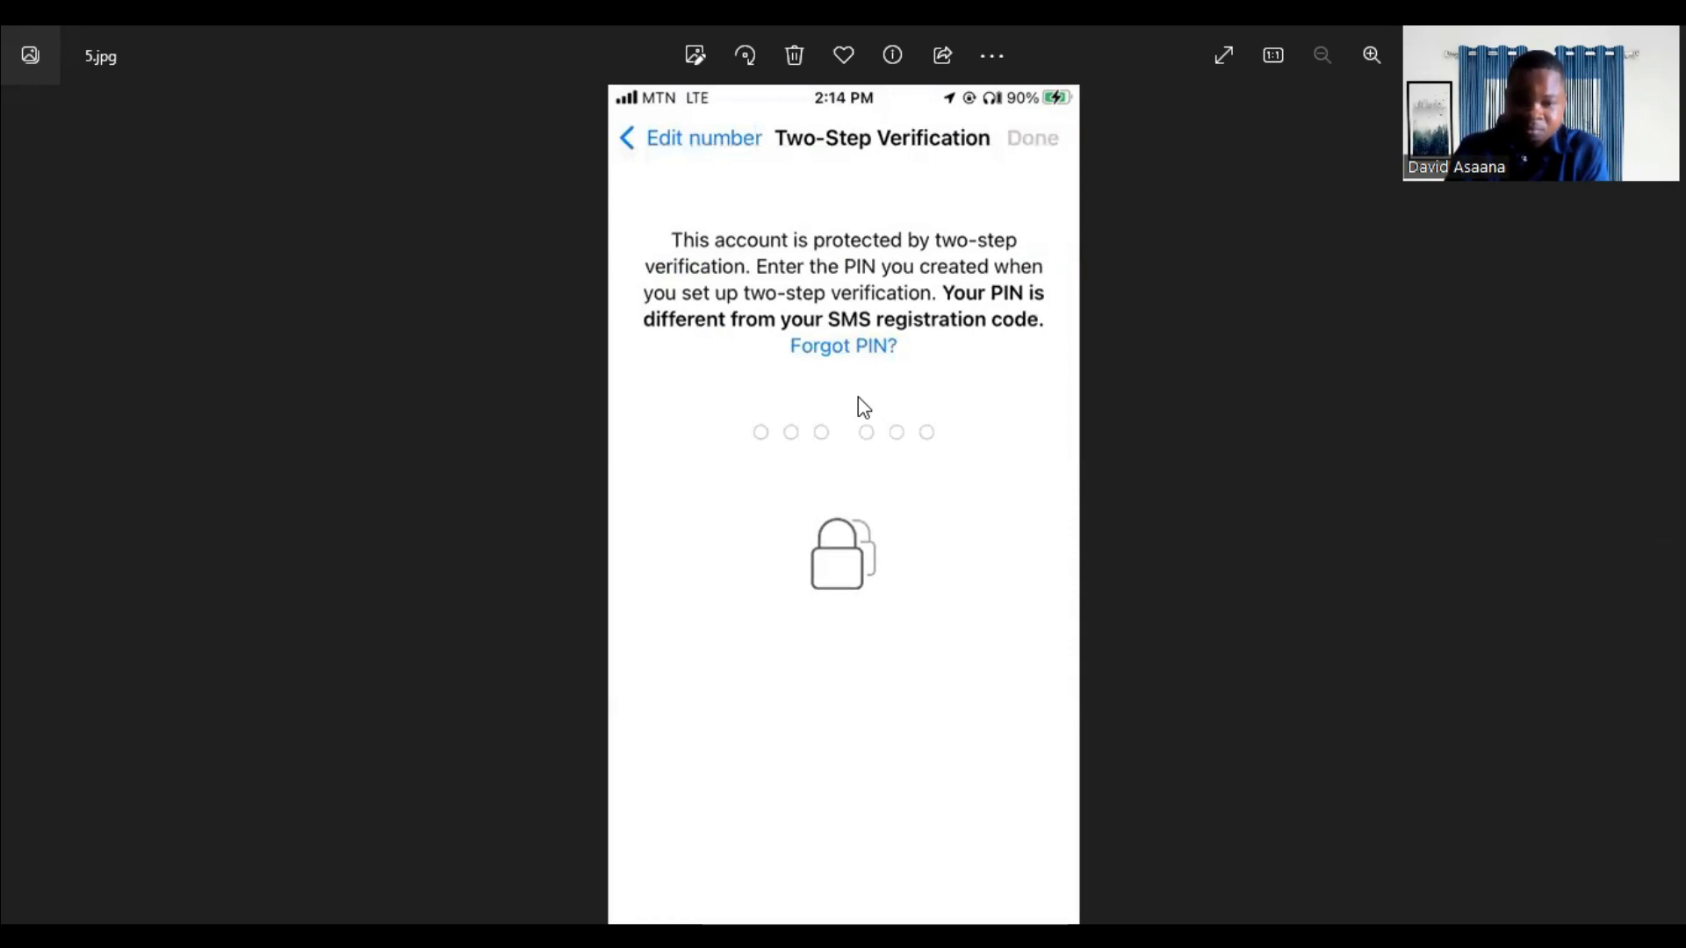
pyautogui.moveTo(959, 321)
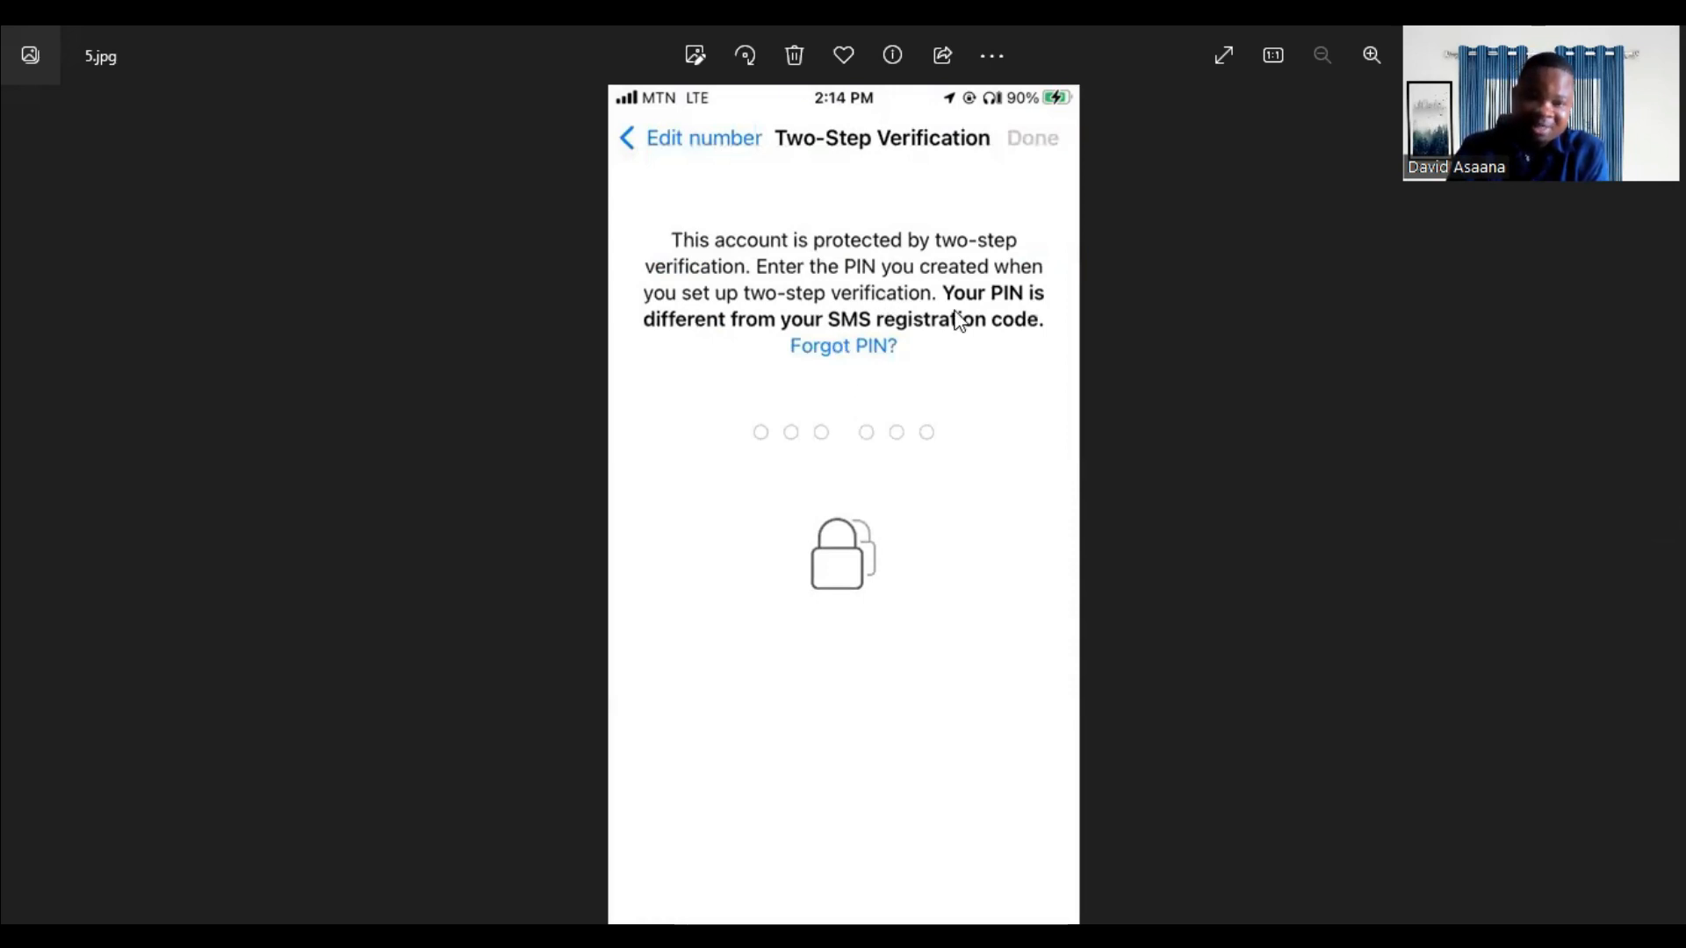
pyautogui.moveTo(790, 390)
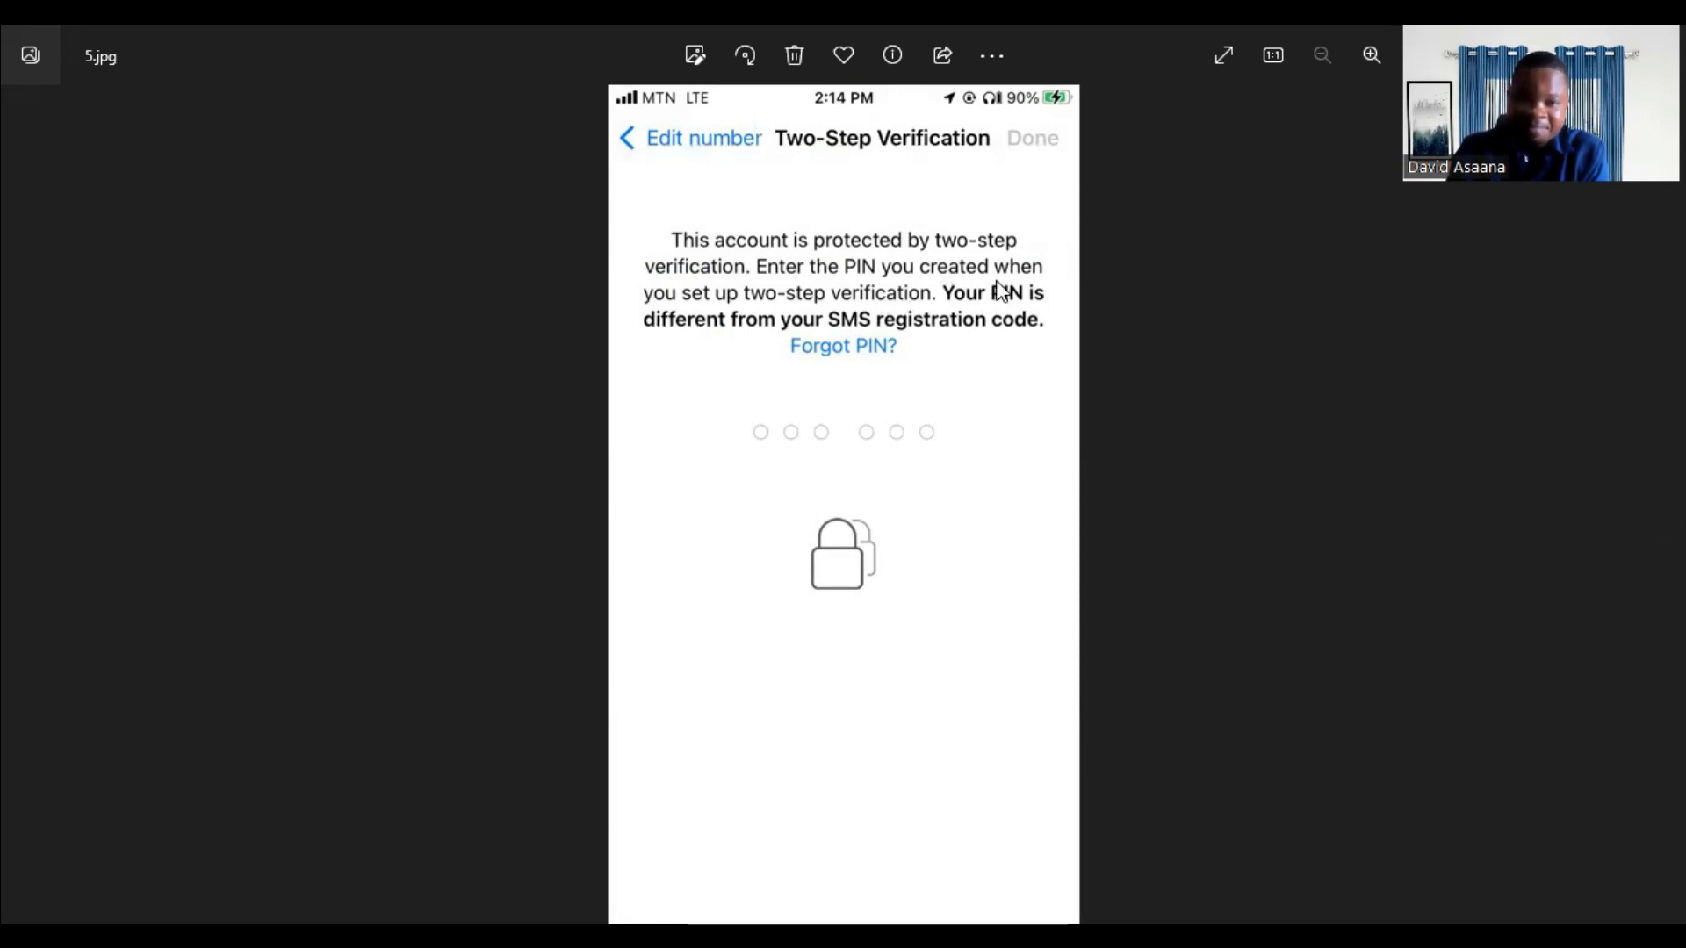
pyautogui.moveTo(817, 316)
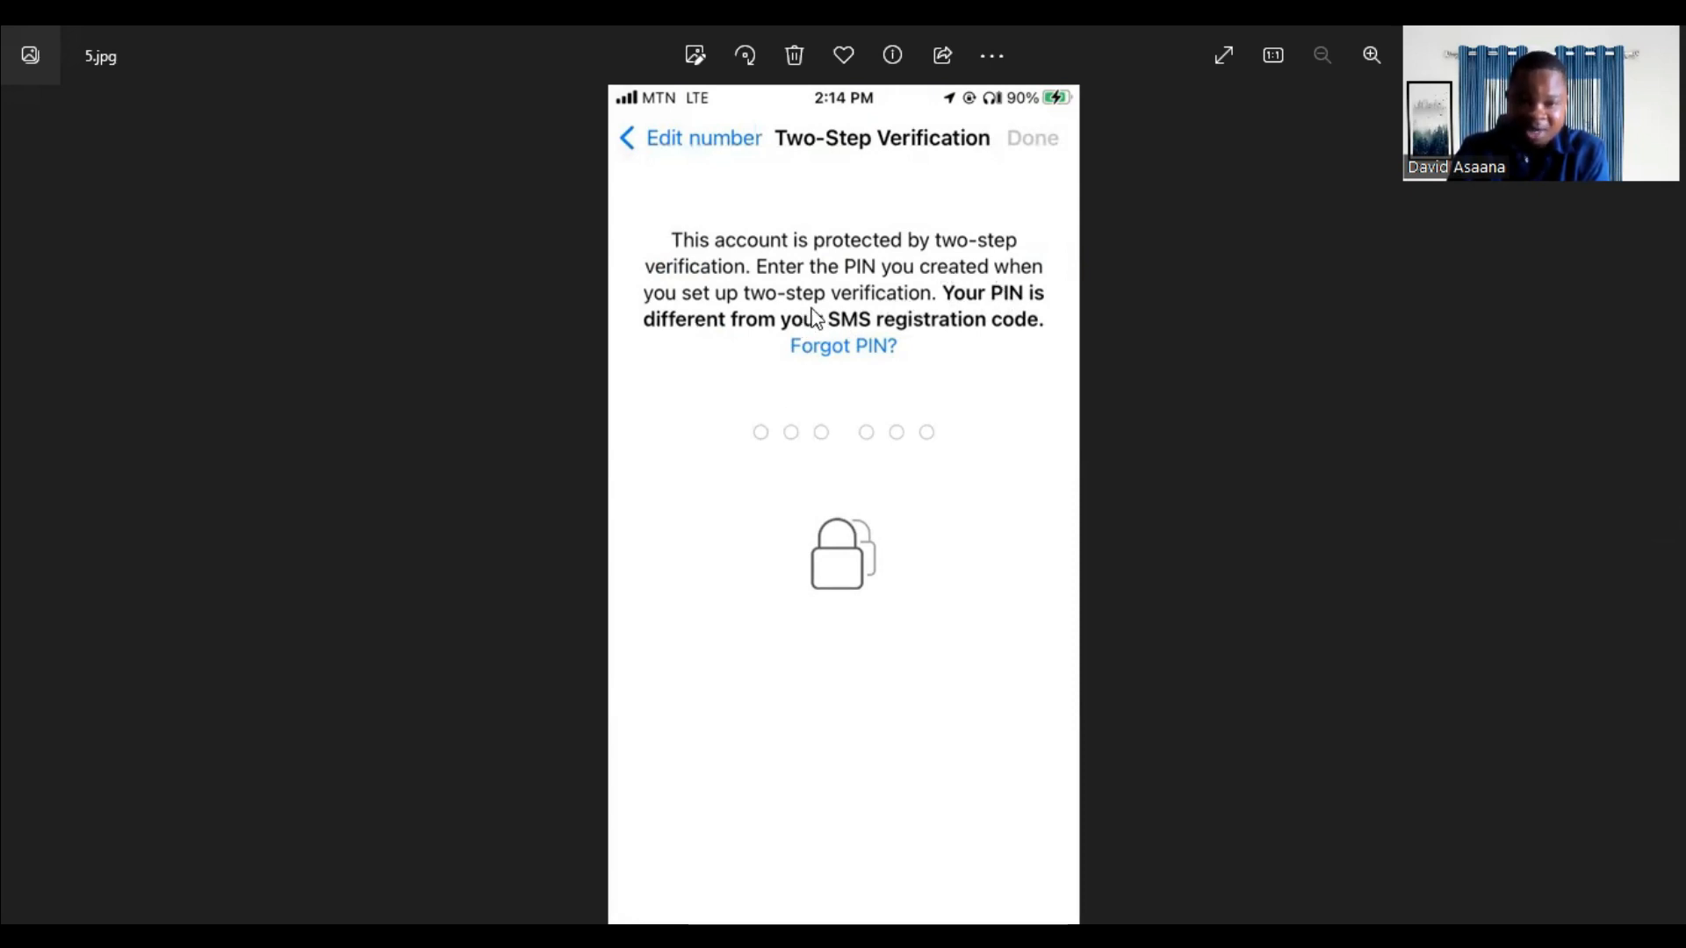
pyautogui.moveTo(806, 334)
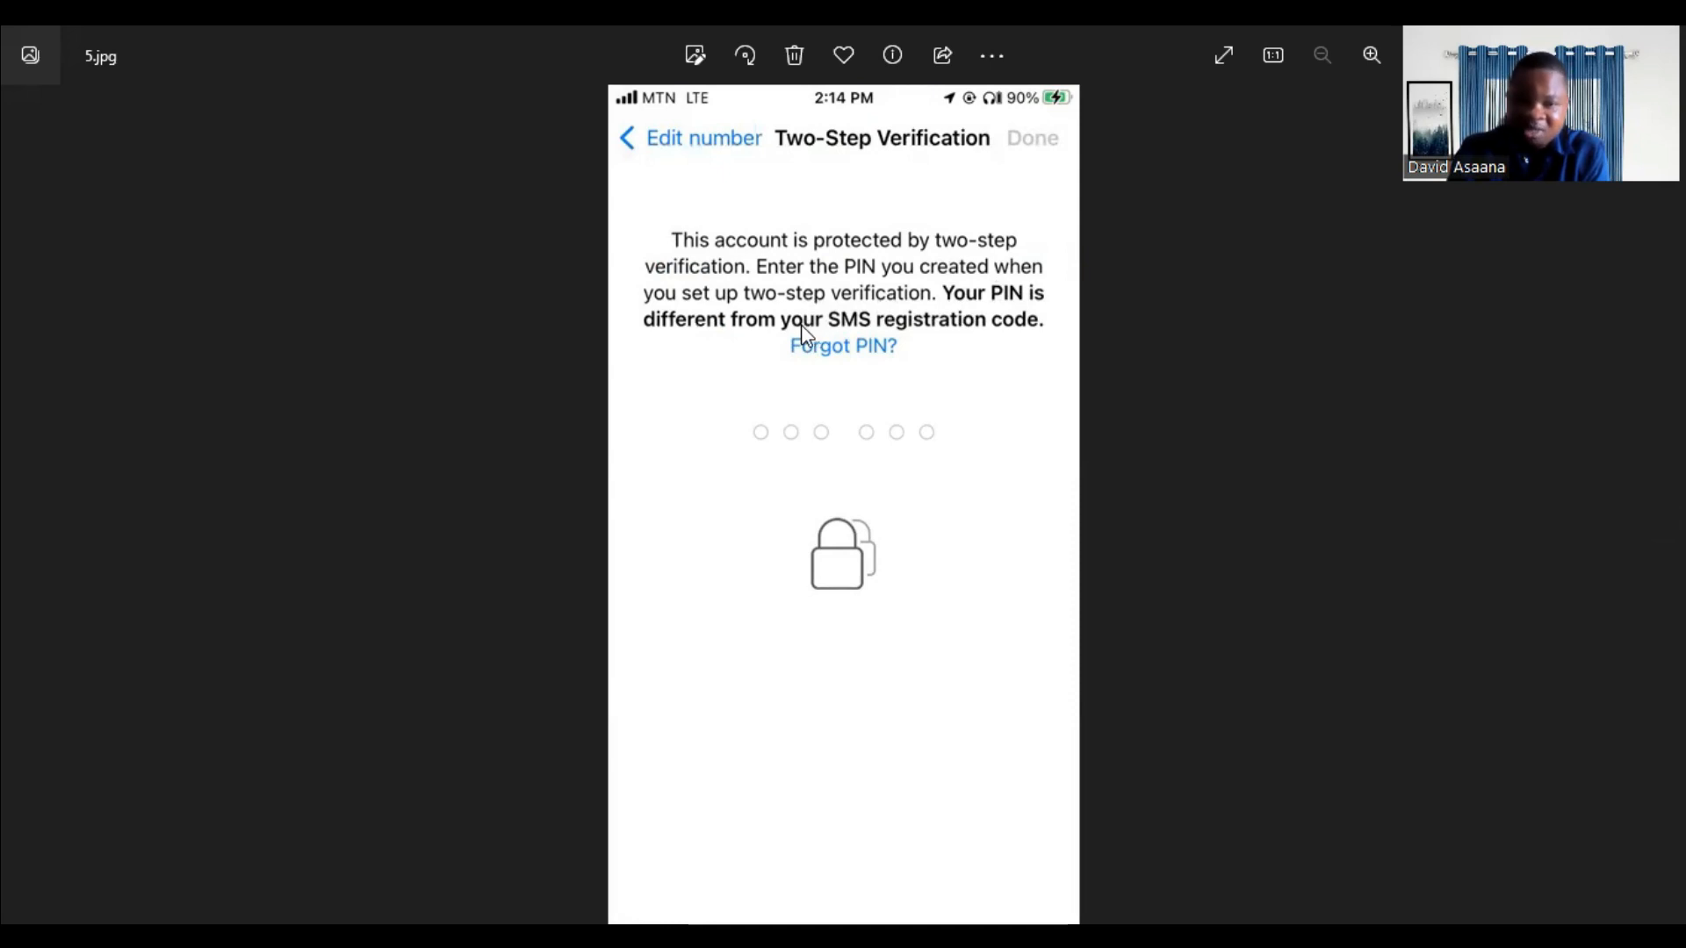
pyautogui.moveTo(1018, 328)
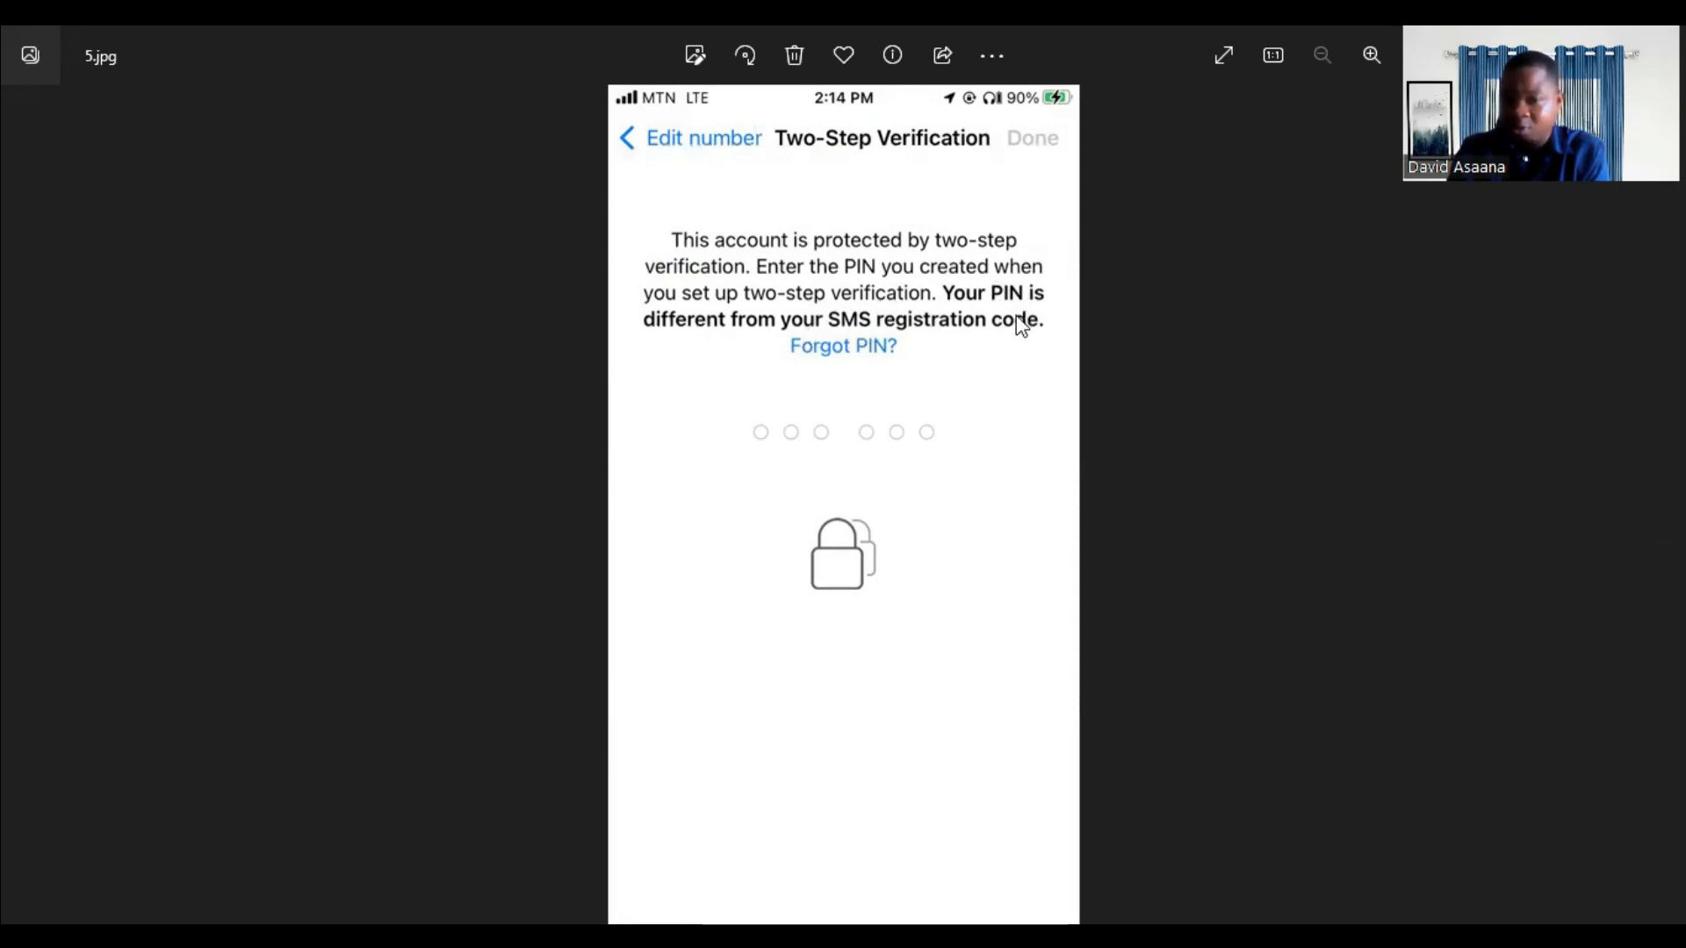
pyautogui.moveTo(991, 535)
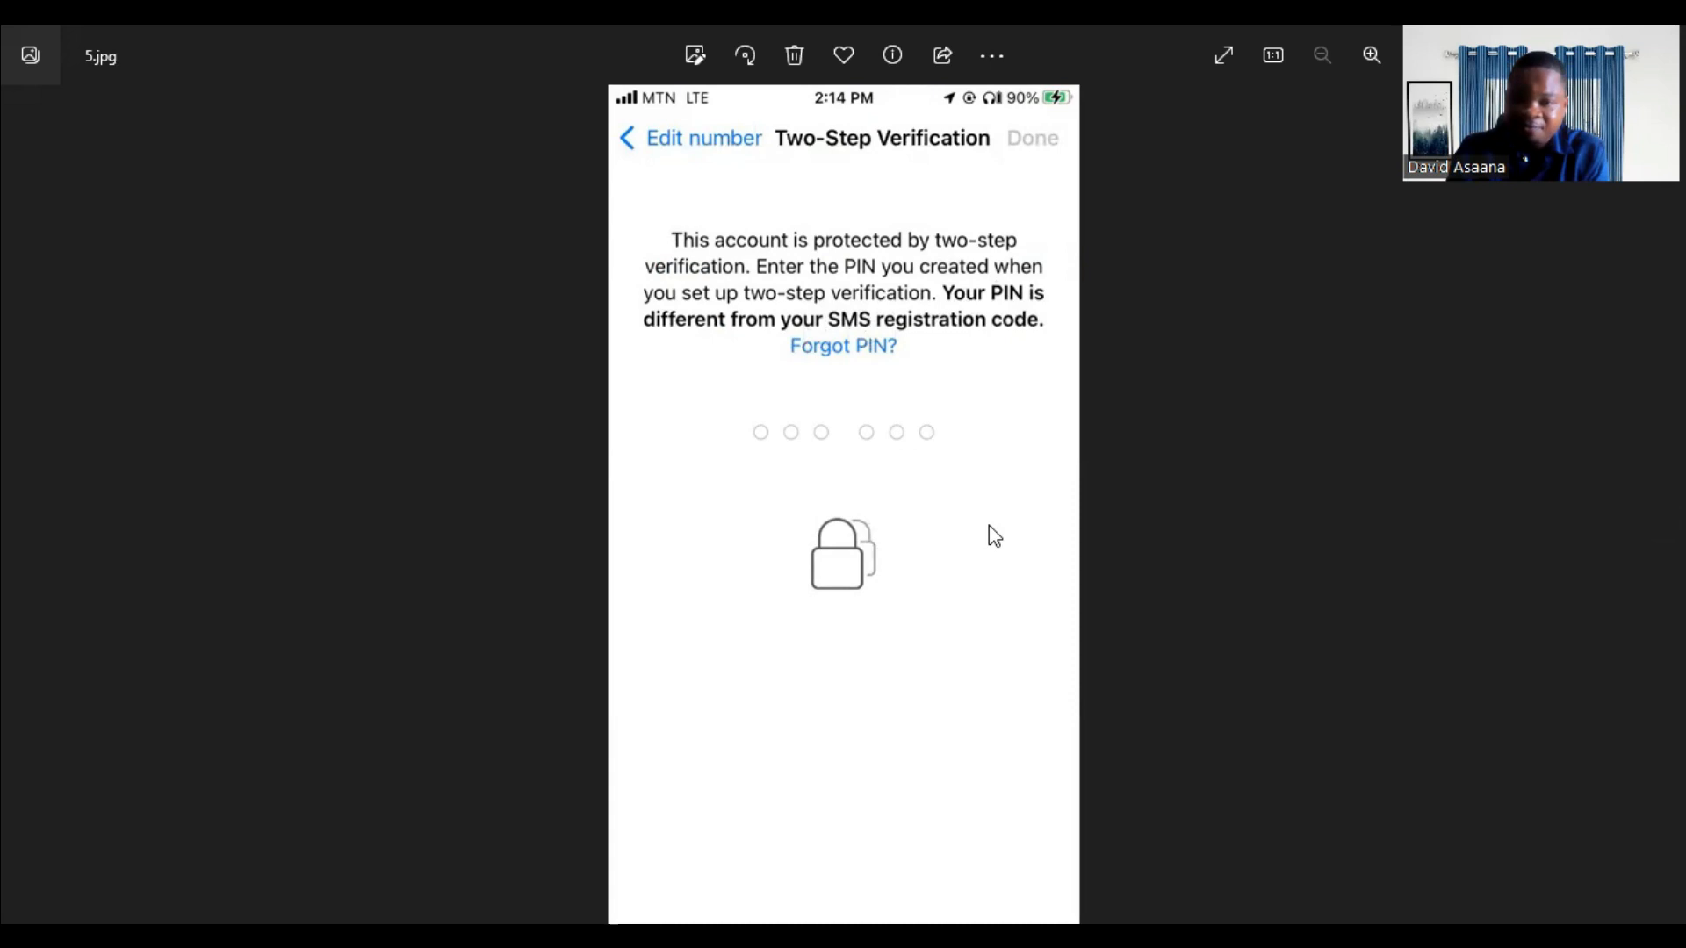
pyautogui.moveTo(1113, 379)
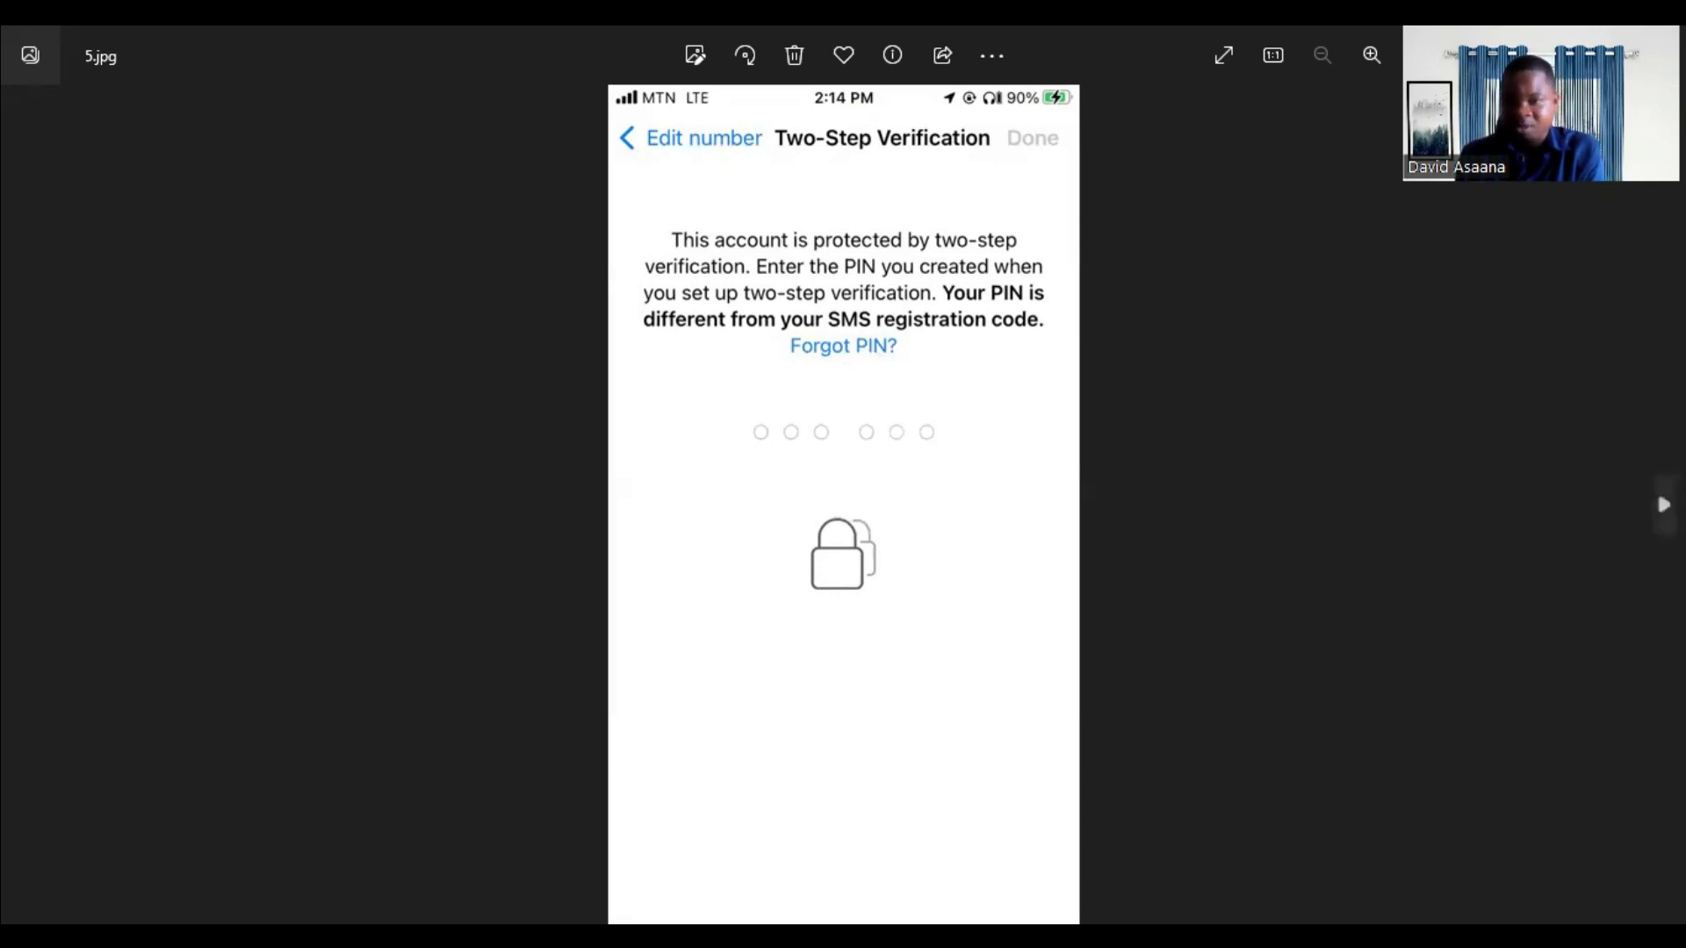
# - Advance to 6.jpg showing the Forgot PIN sheet with Send Email, Reset Account and Contact Support
pyautogui.click(843, 346)
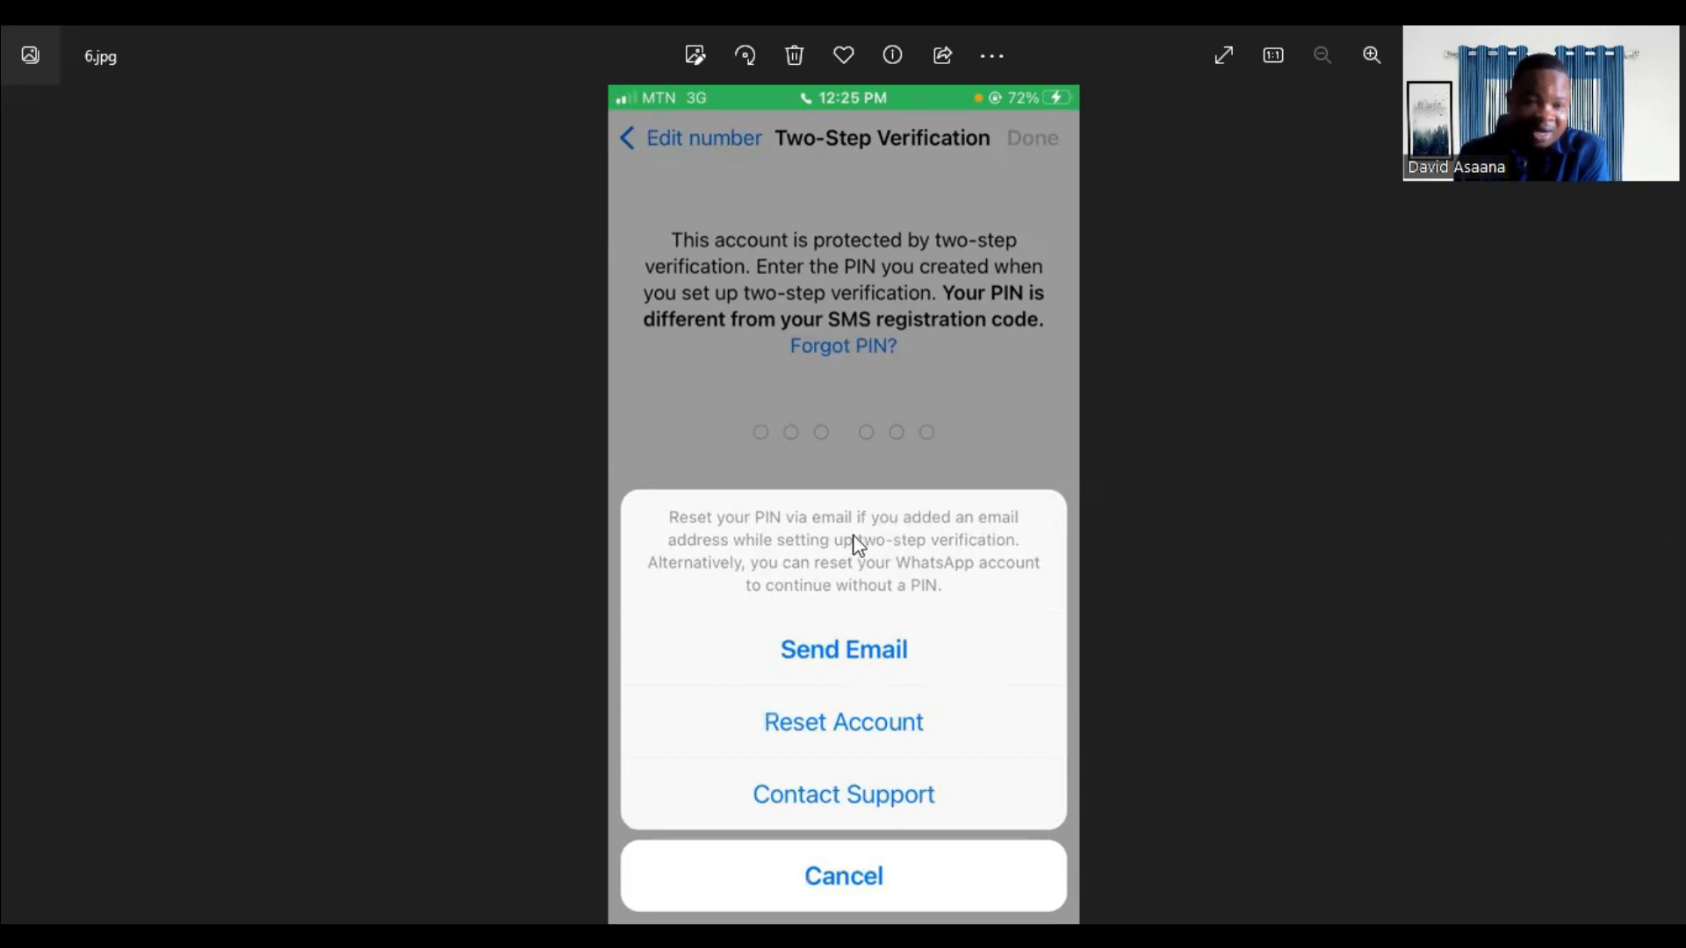
pyautogui.moveTo(945, 552)
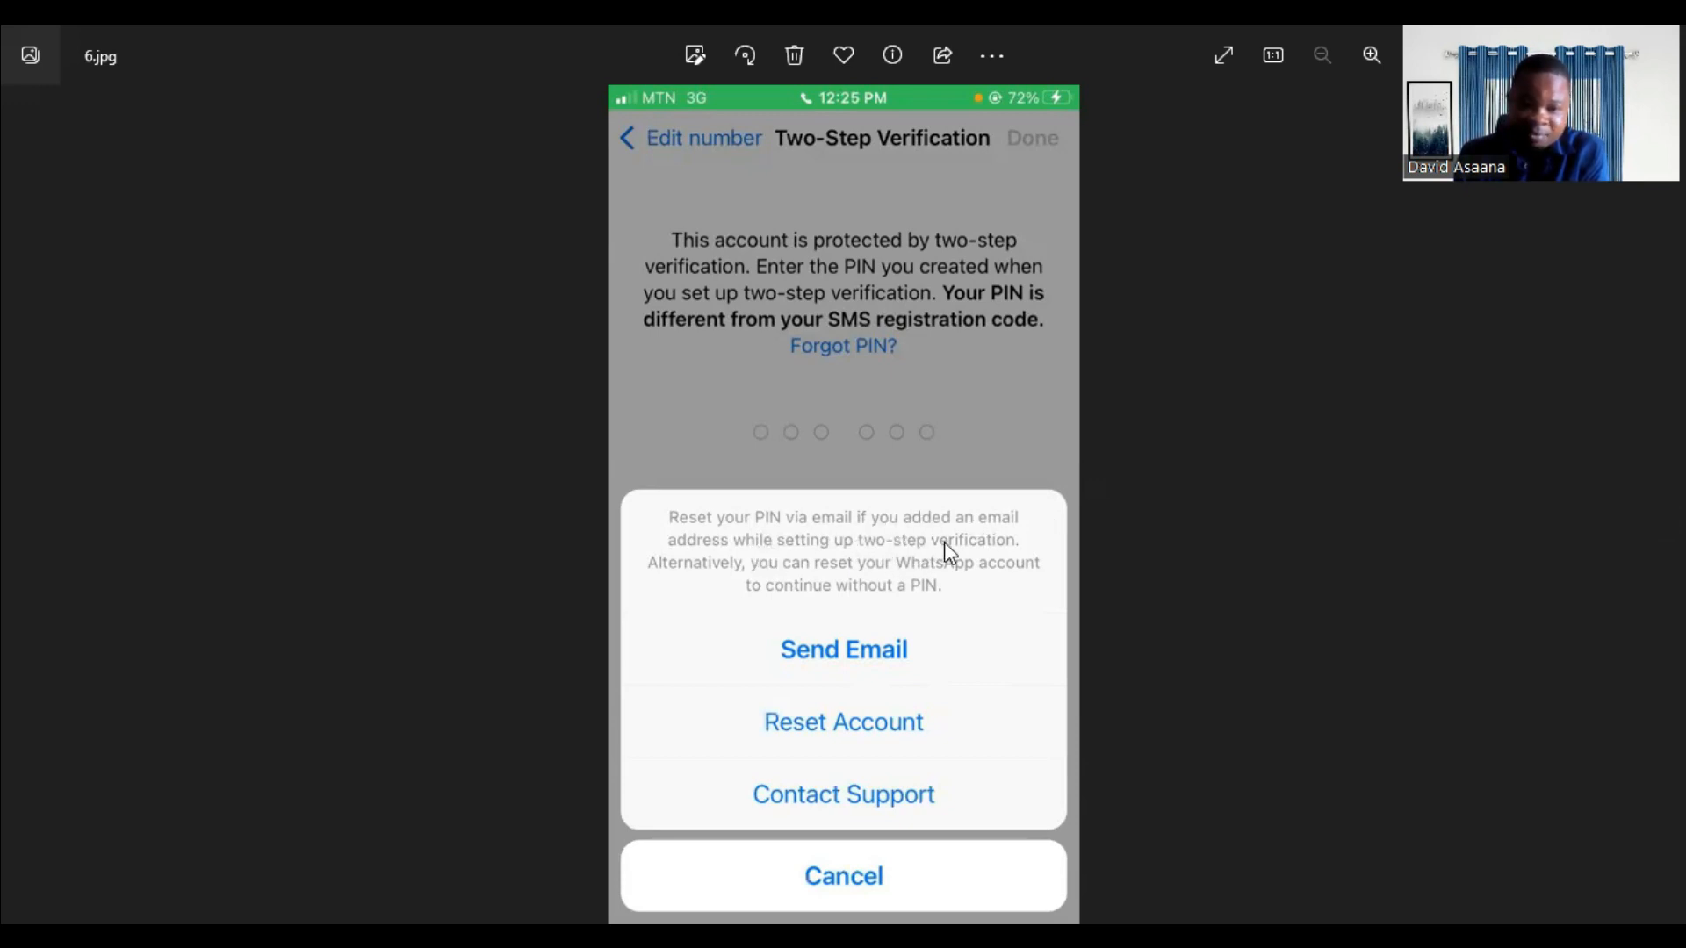
pyautogui.moveTo(860, 572)
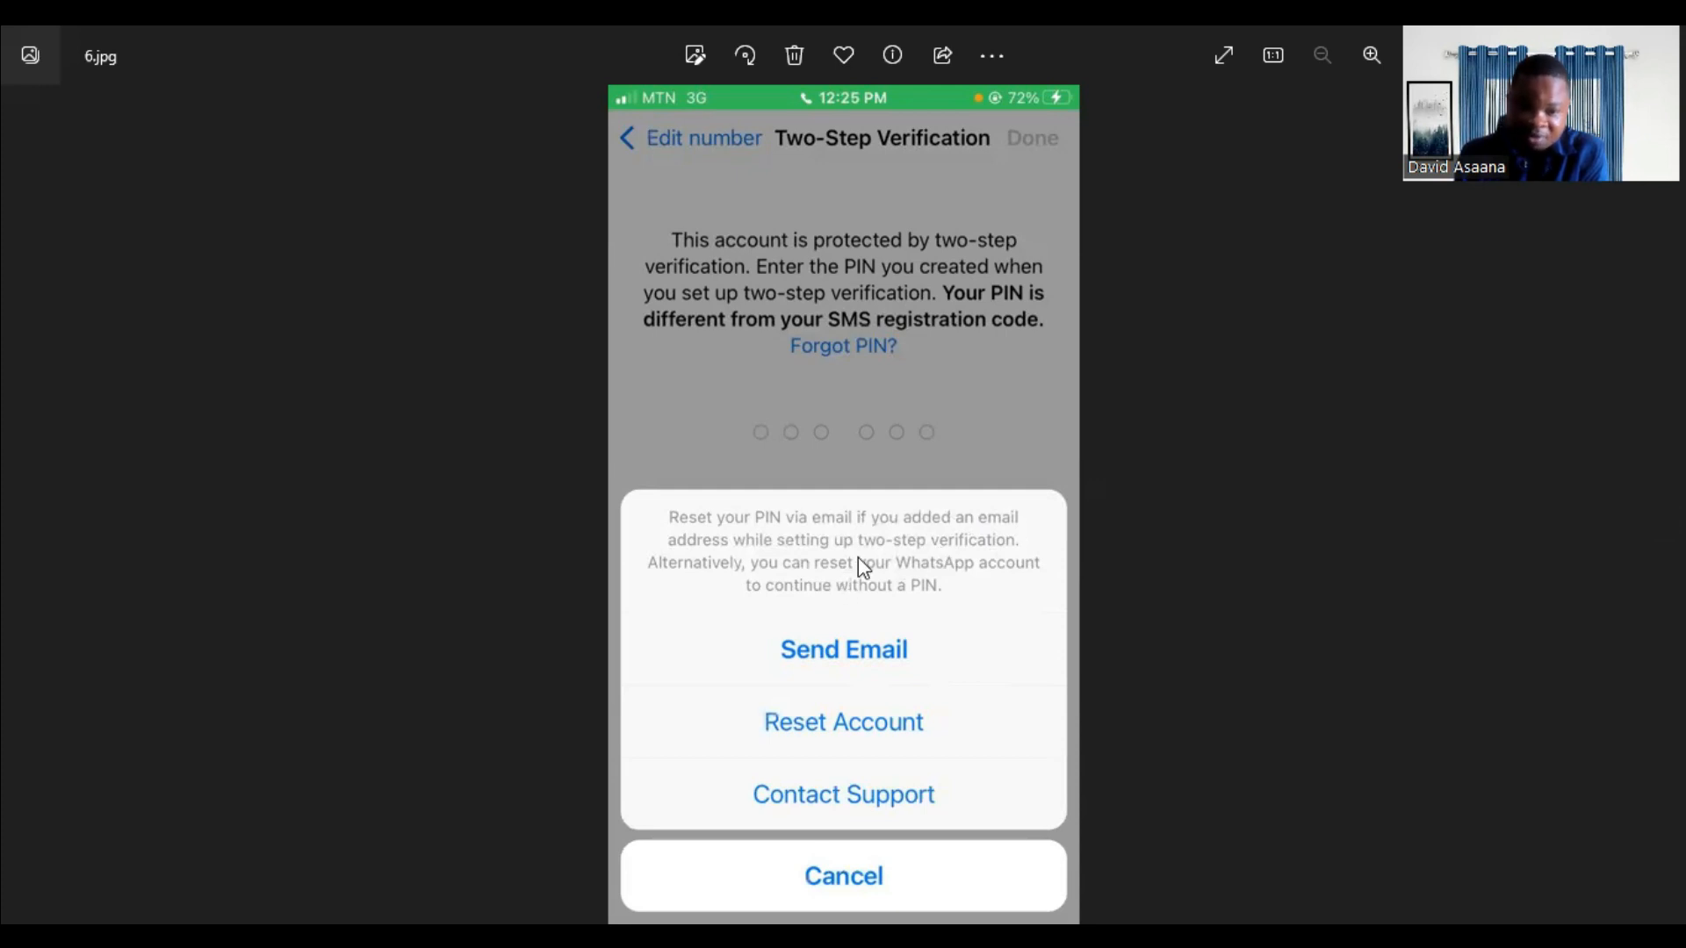
pyautogui.moveTo(818, 606)
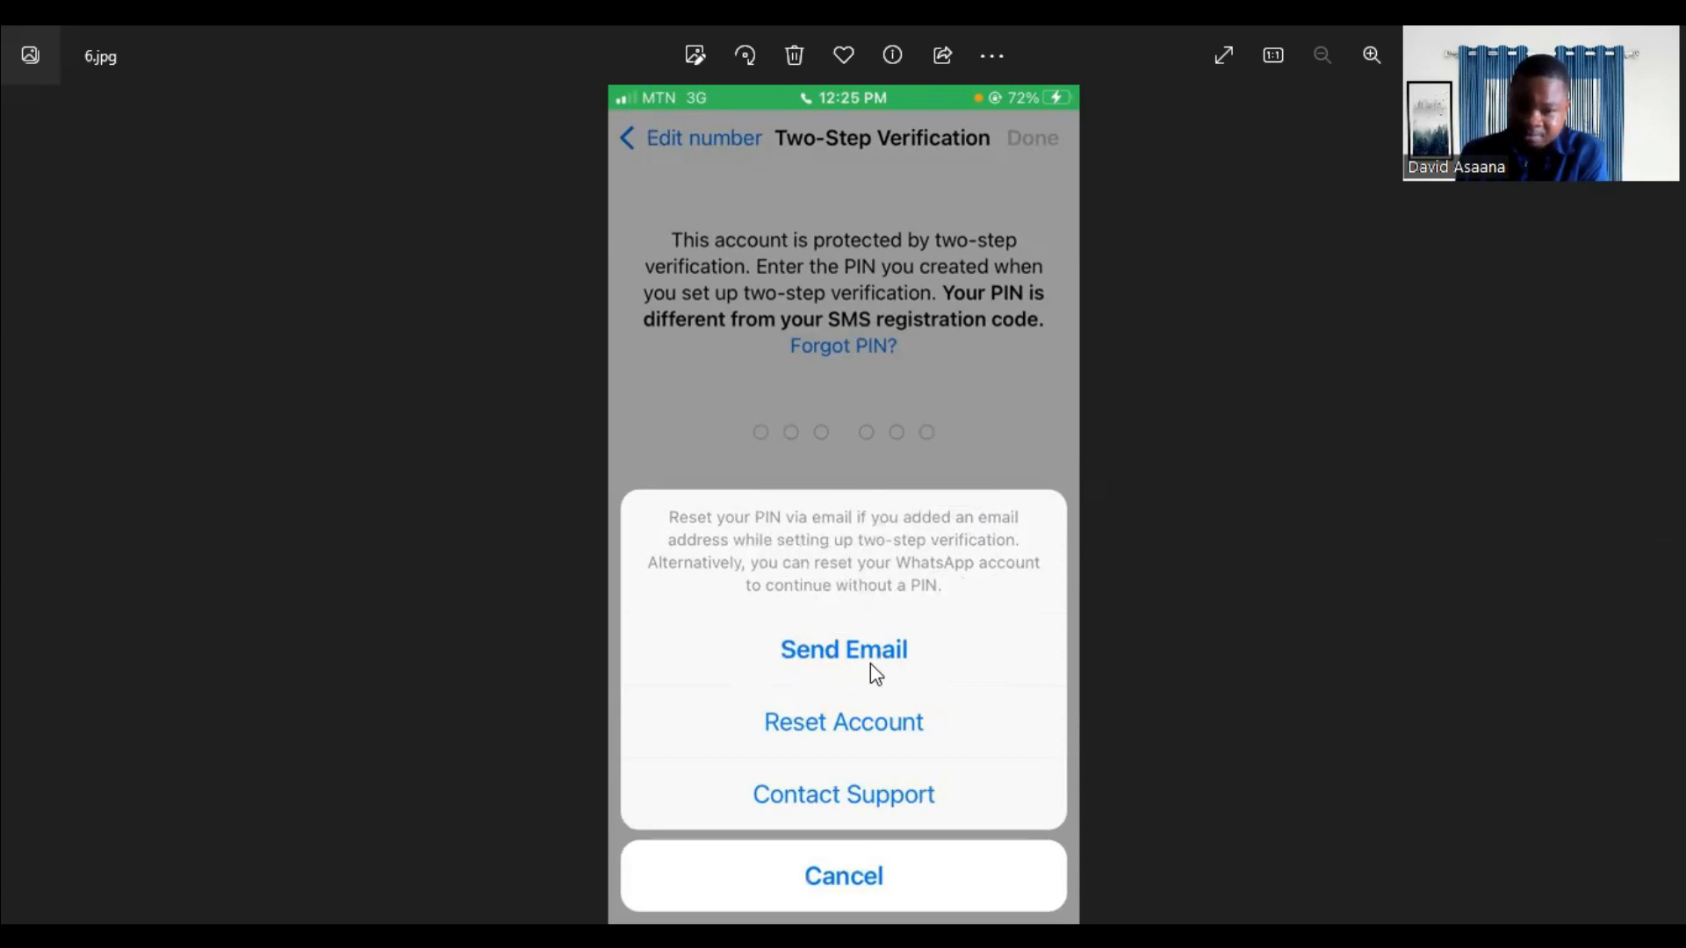
pyautogui.moveTo(913, 683)
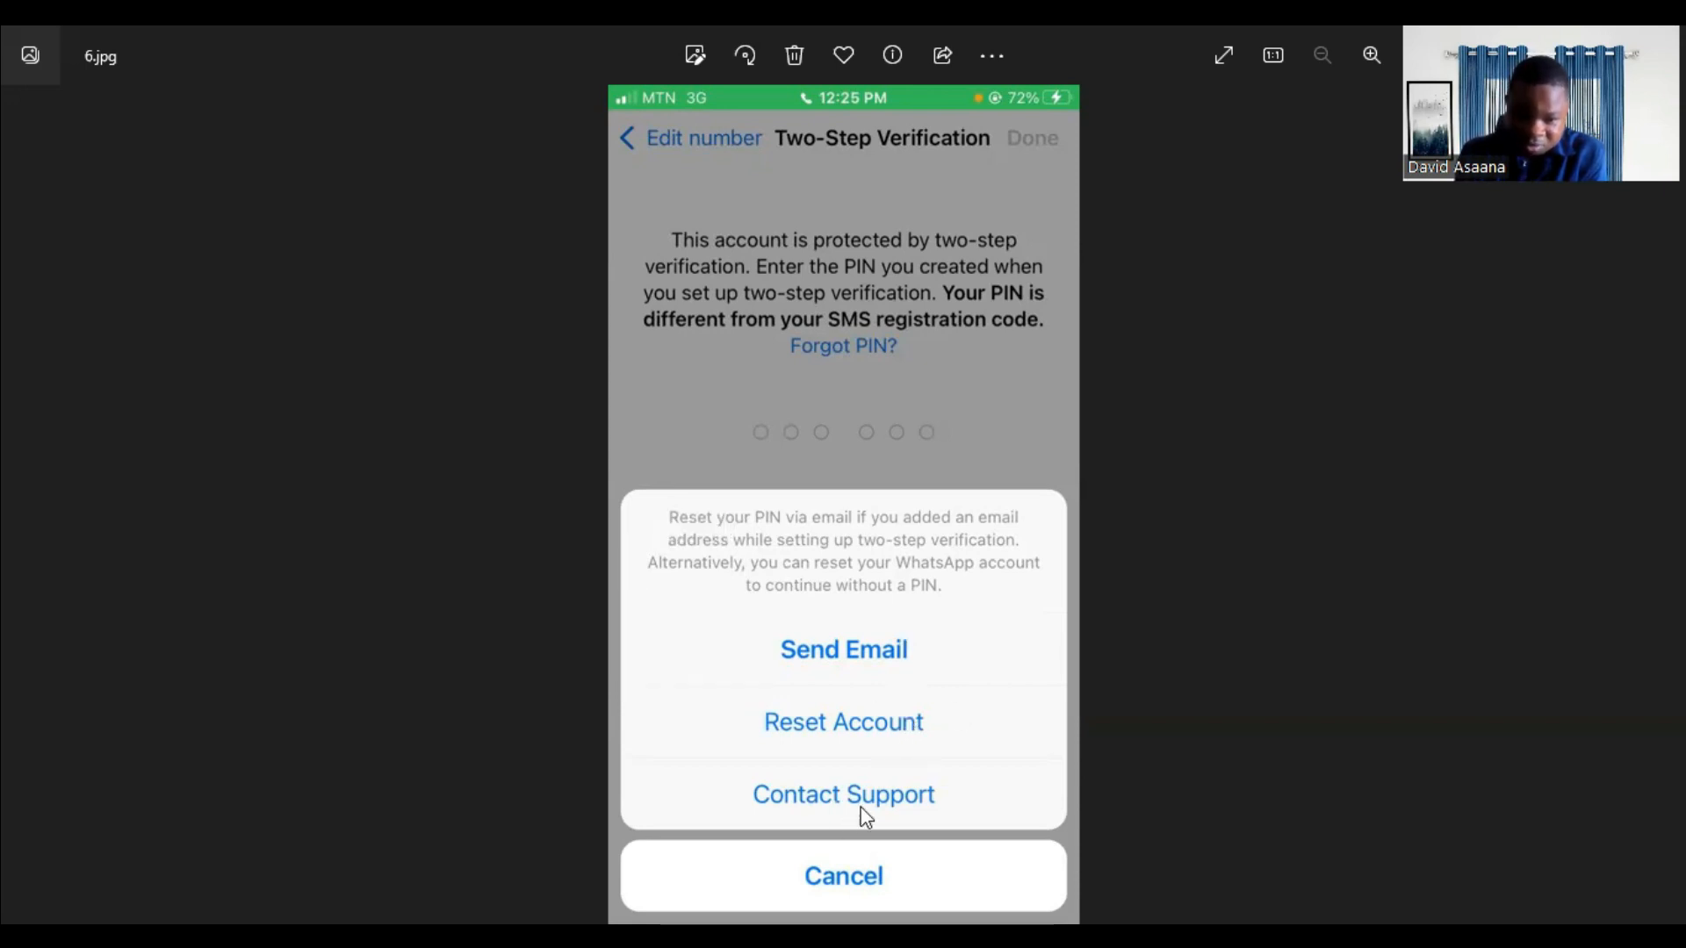
pyautogui.moveTo(815, 733)
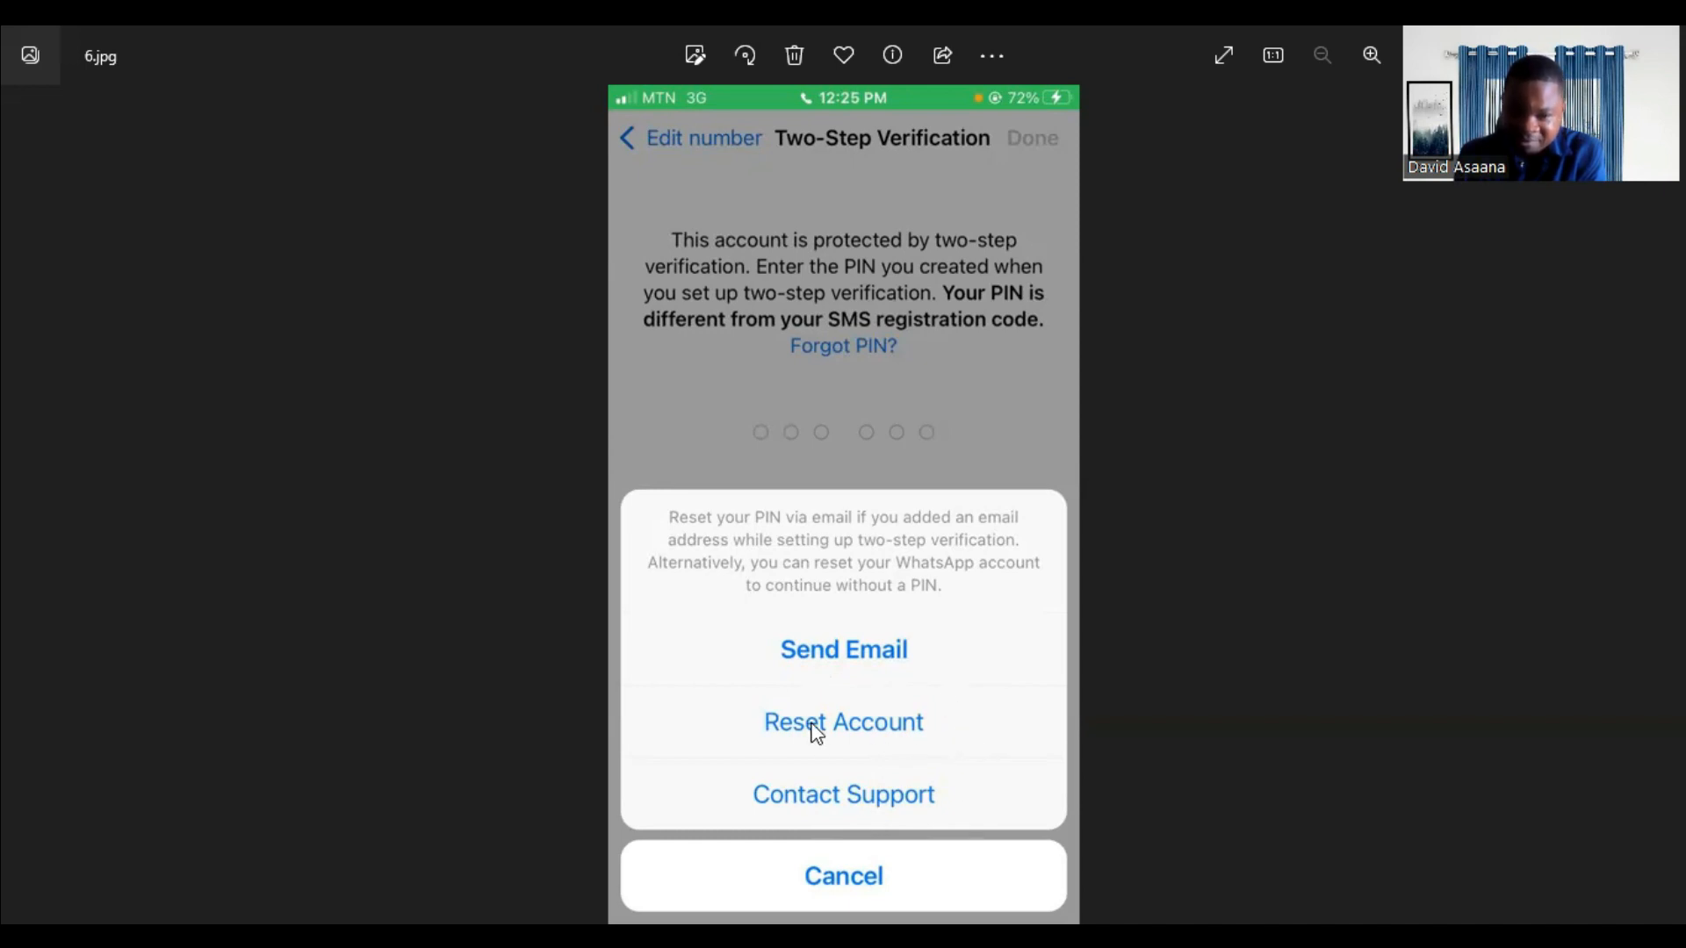
pyautogui.moveTo(878, 731)
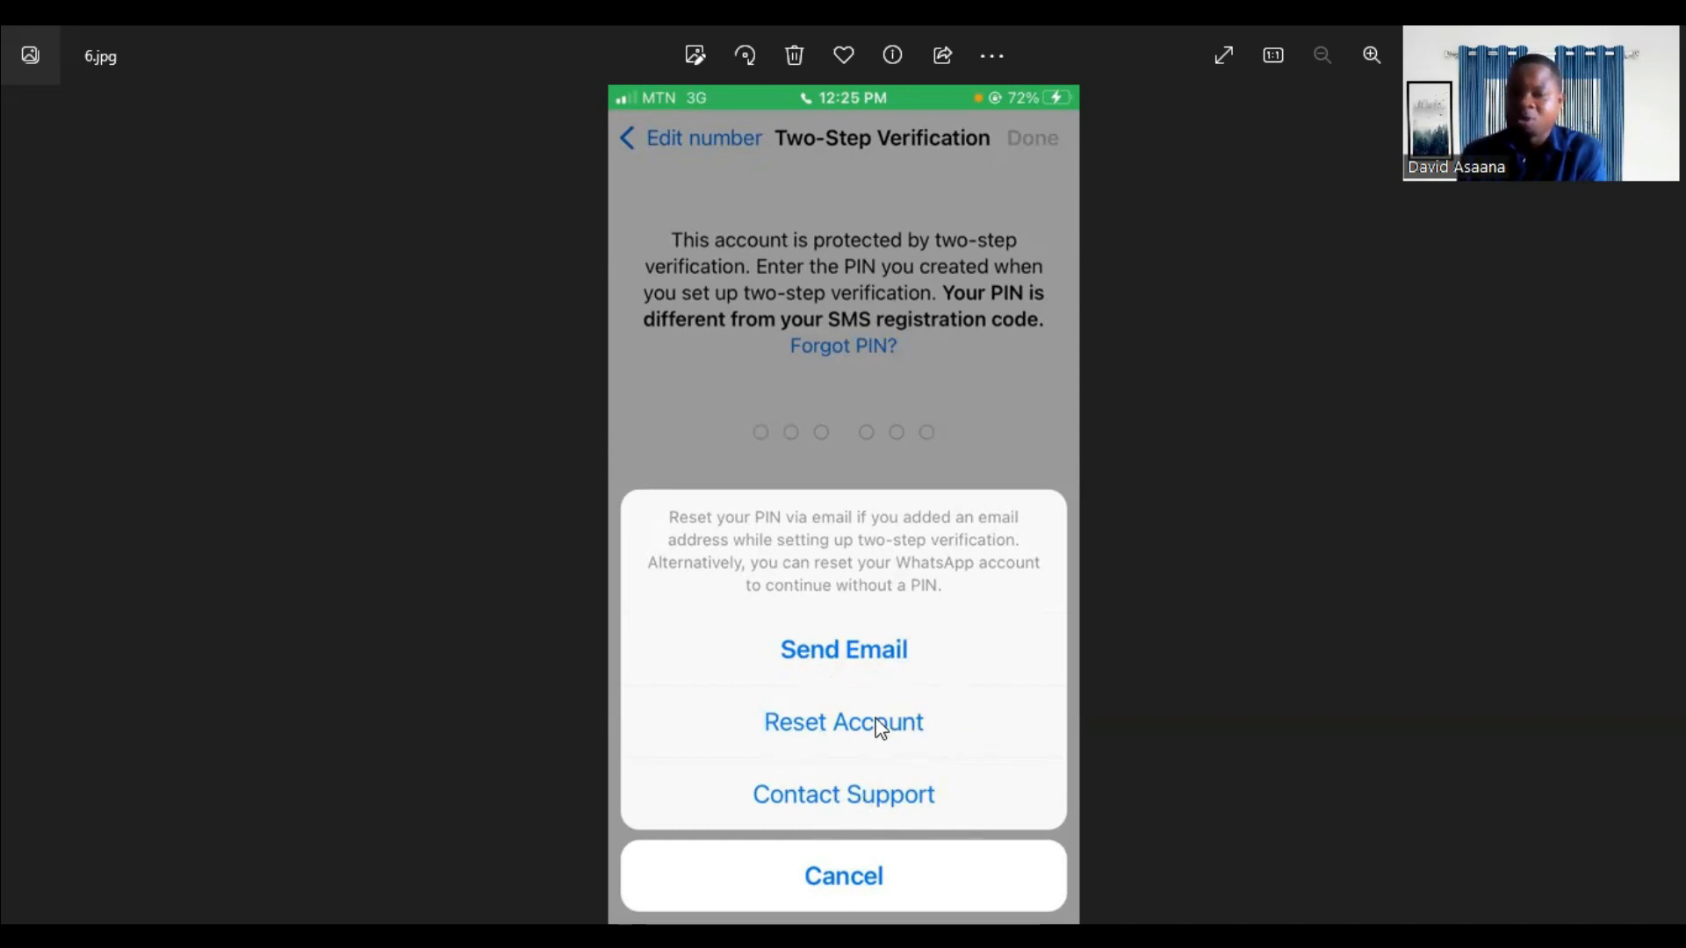
pyautogui.moveTo(983, 762)
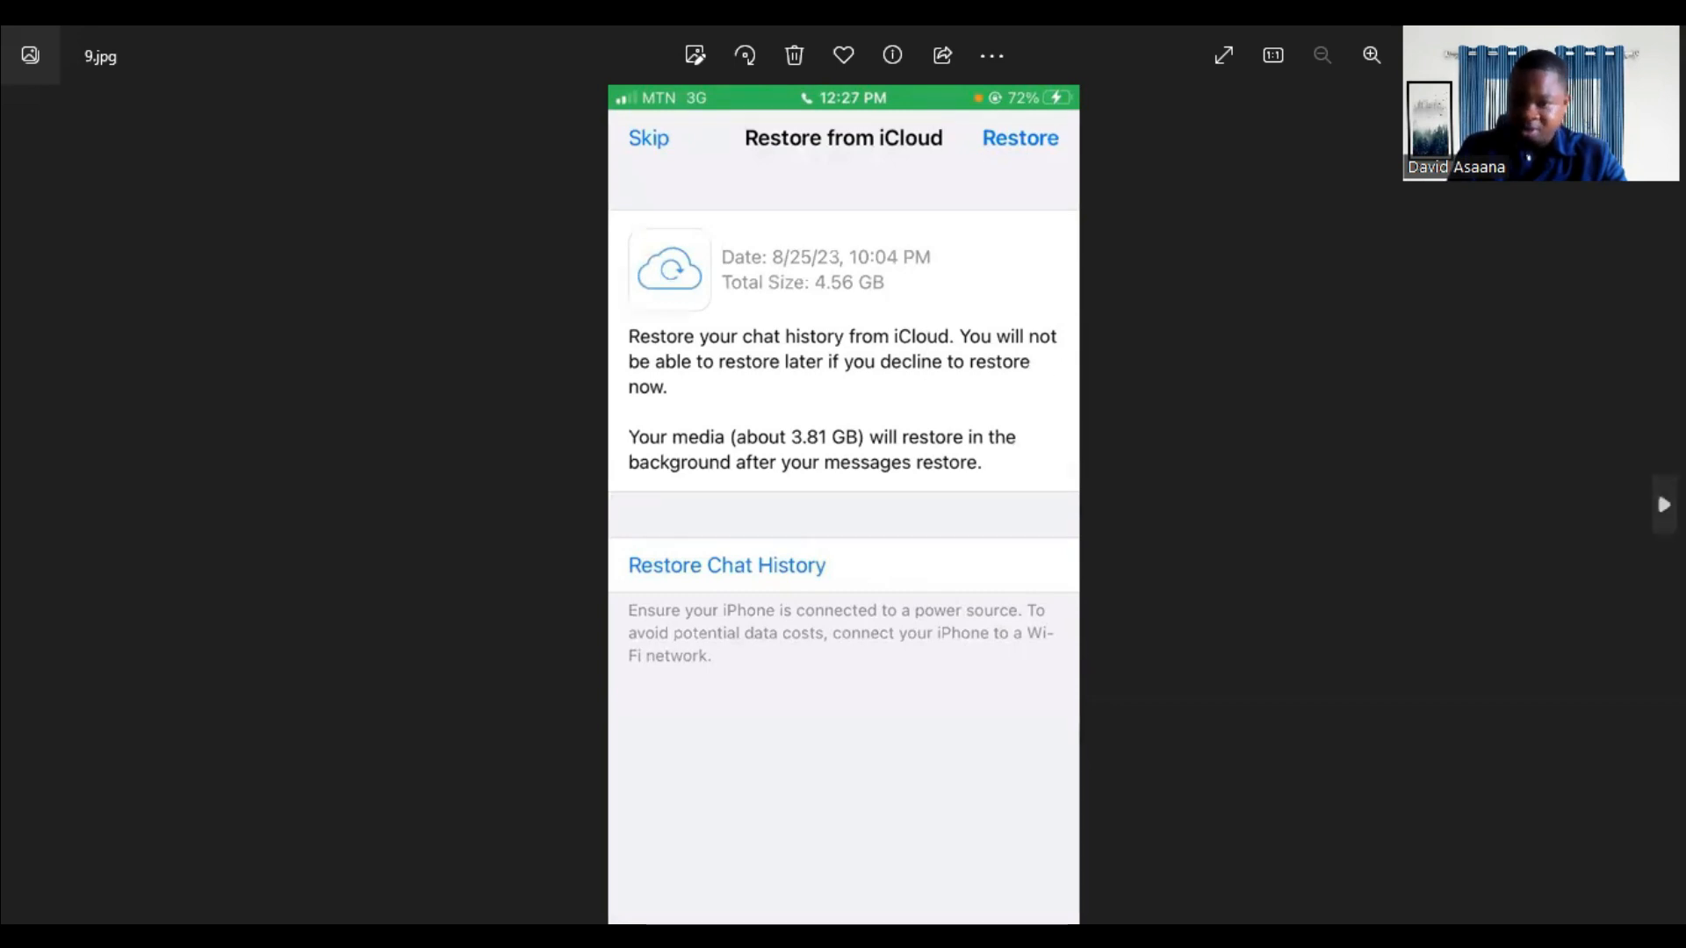
# - Advance to 10.jpg showing the iCloud chat history restore finishing at 99%
pyautogui.click(1664, 506)
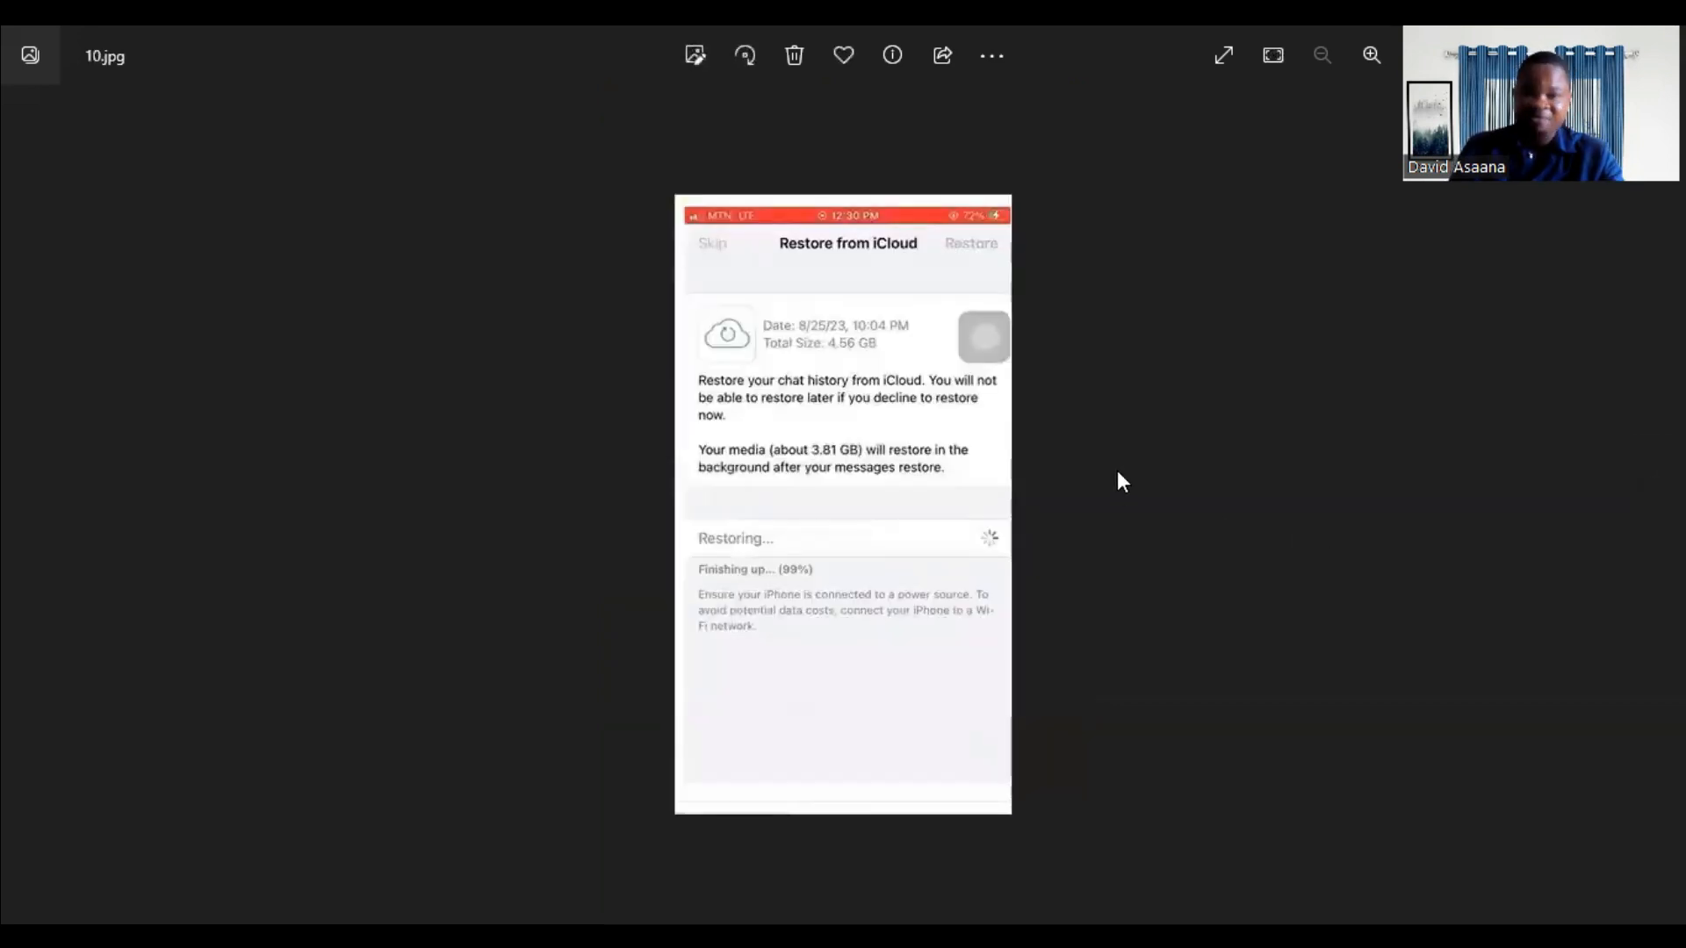
pyautogui.moveTo(780, 327)
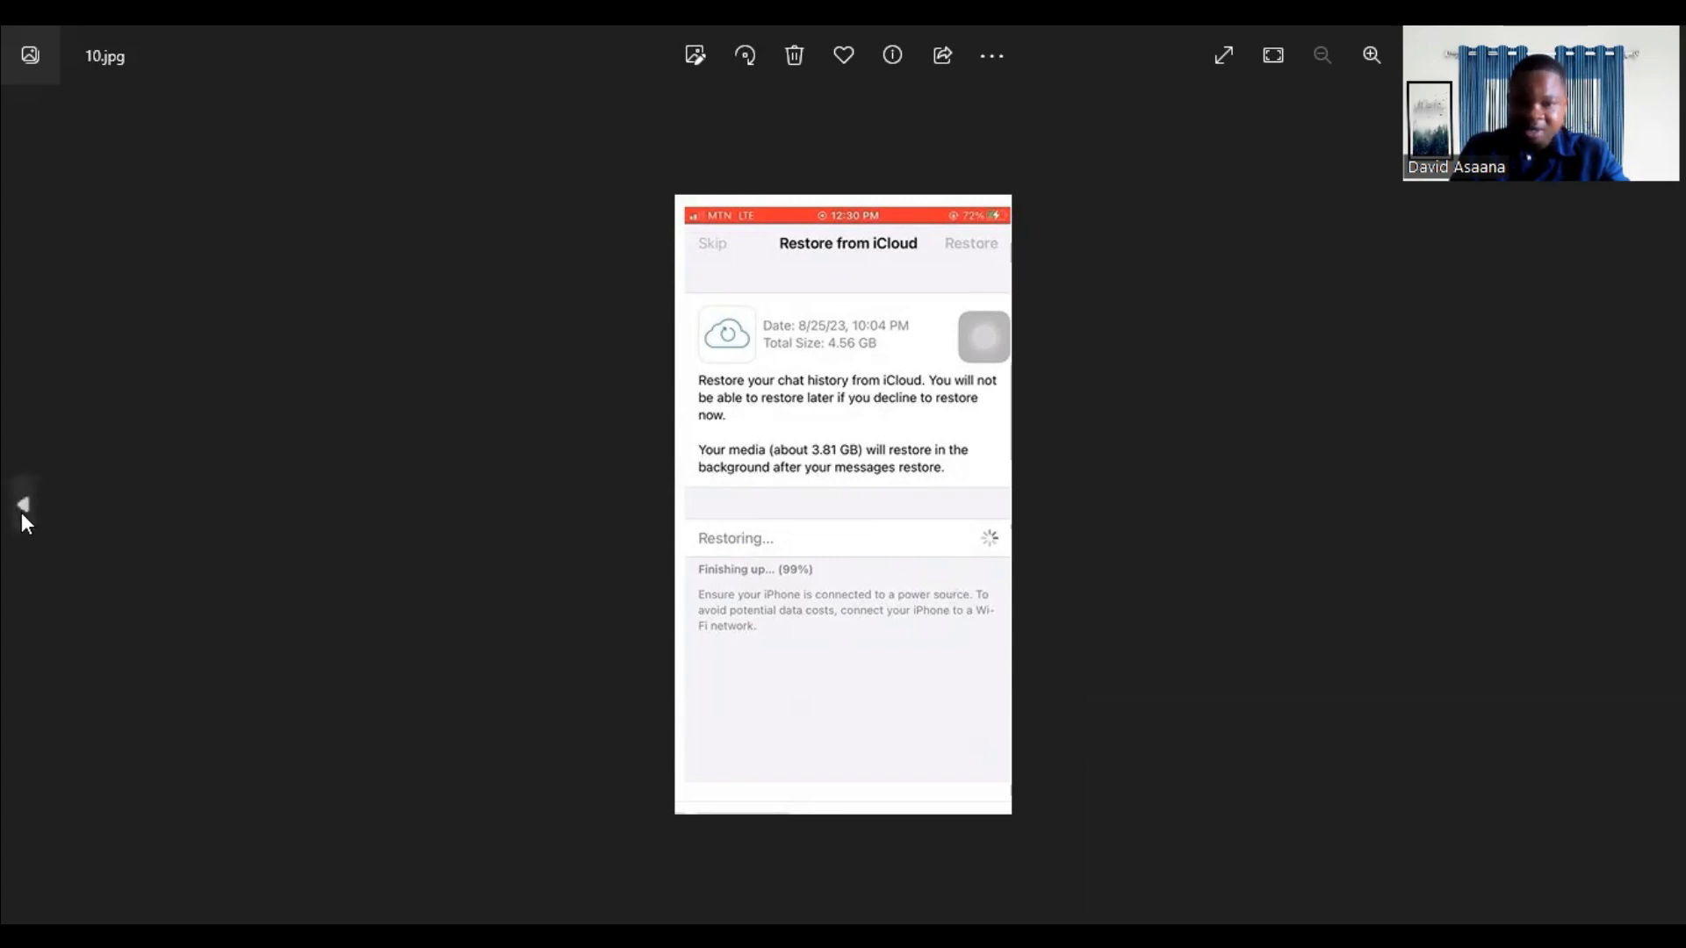
pyautogui.moveTo(25, 506)
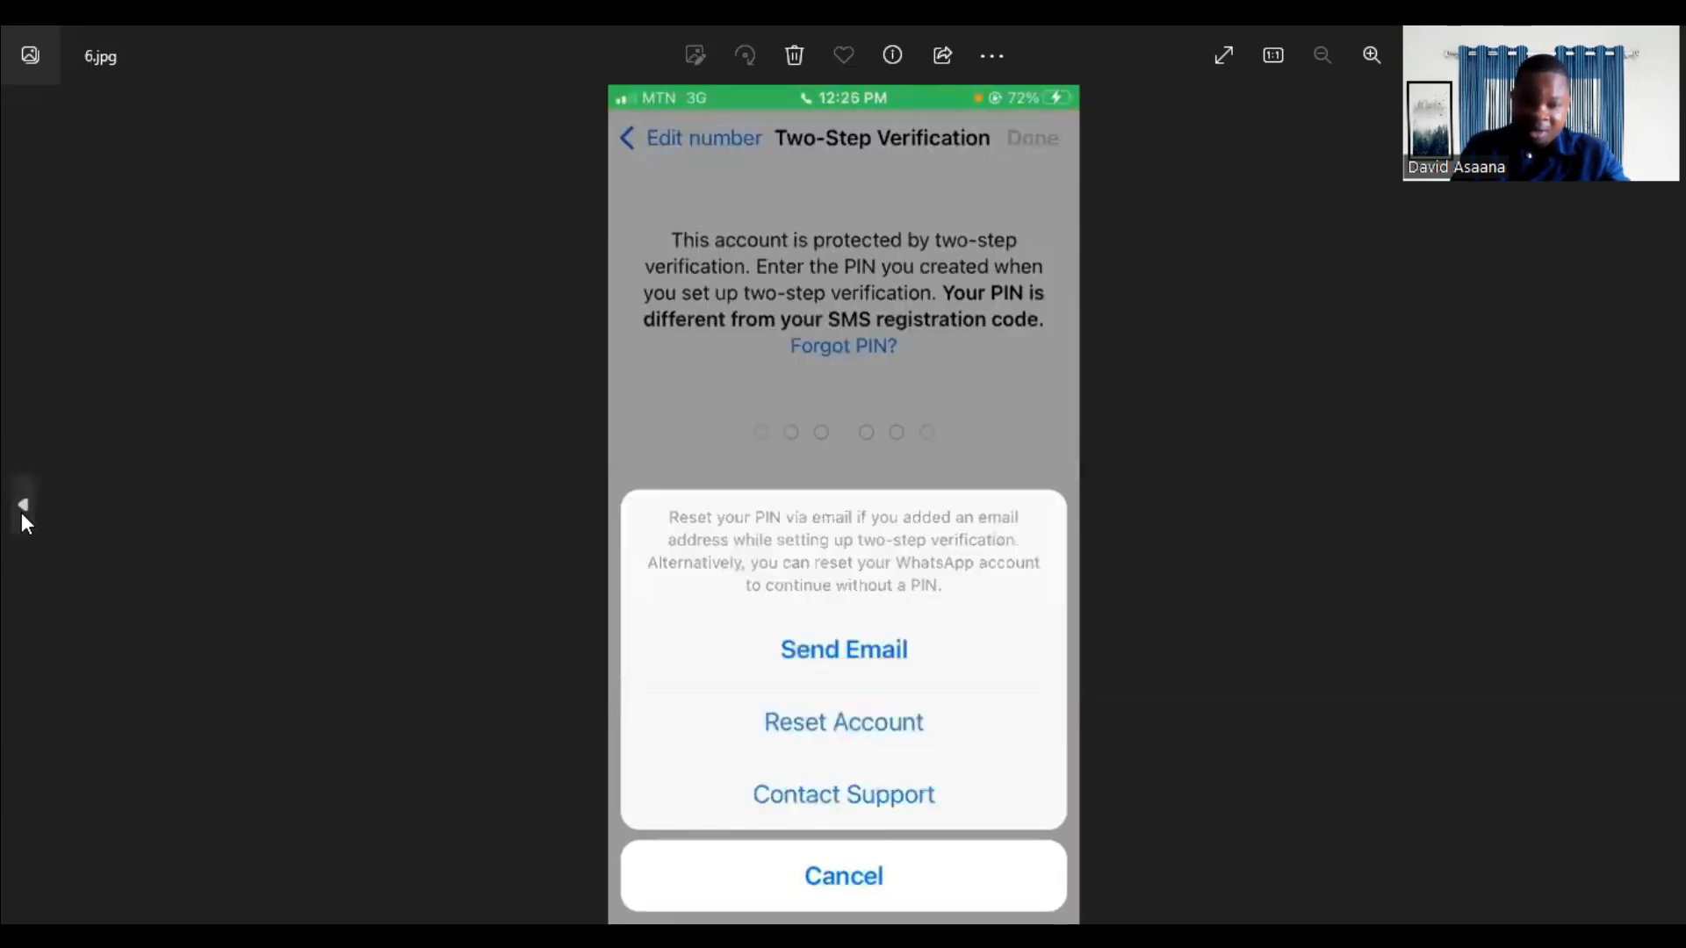
pyautogui.moveTo(1069, 643)
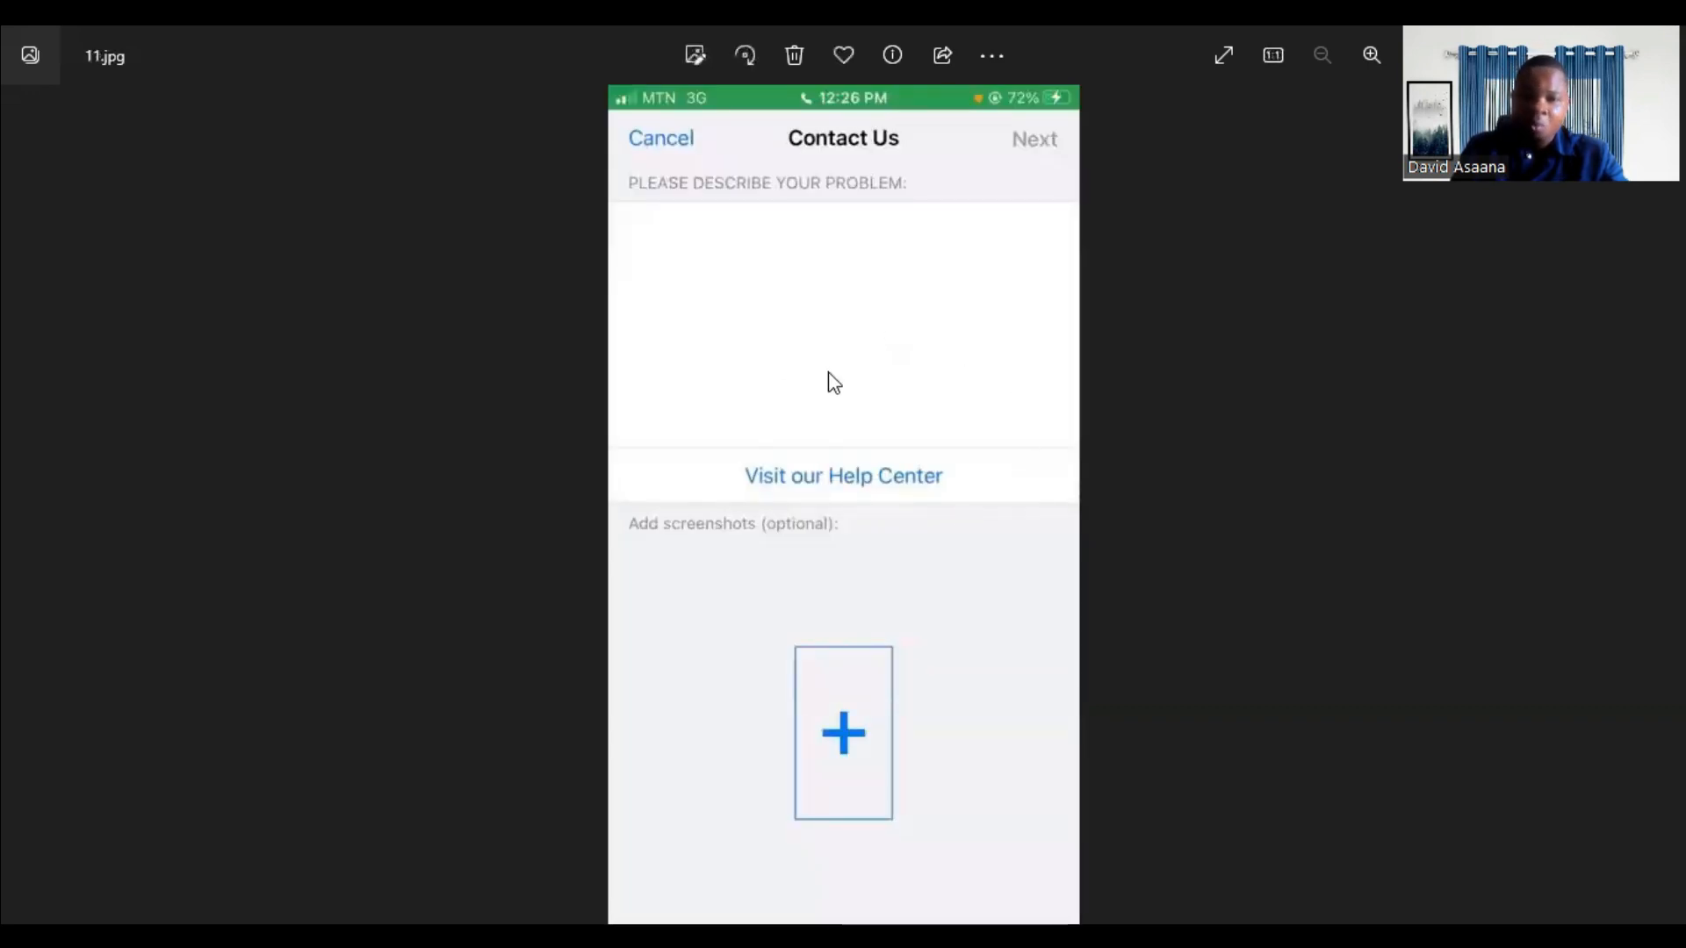
pyautogui.moveTo(801, 317)
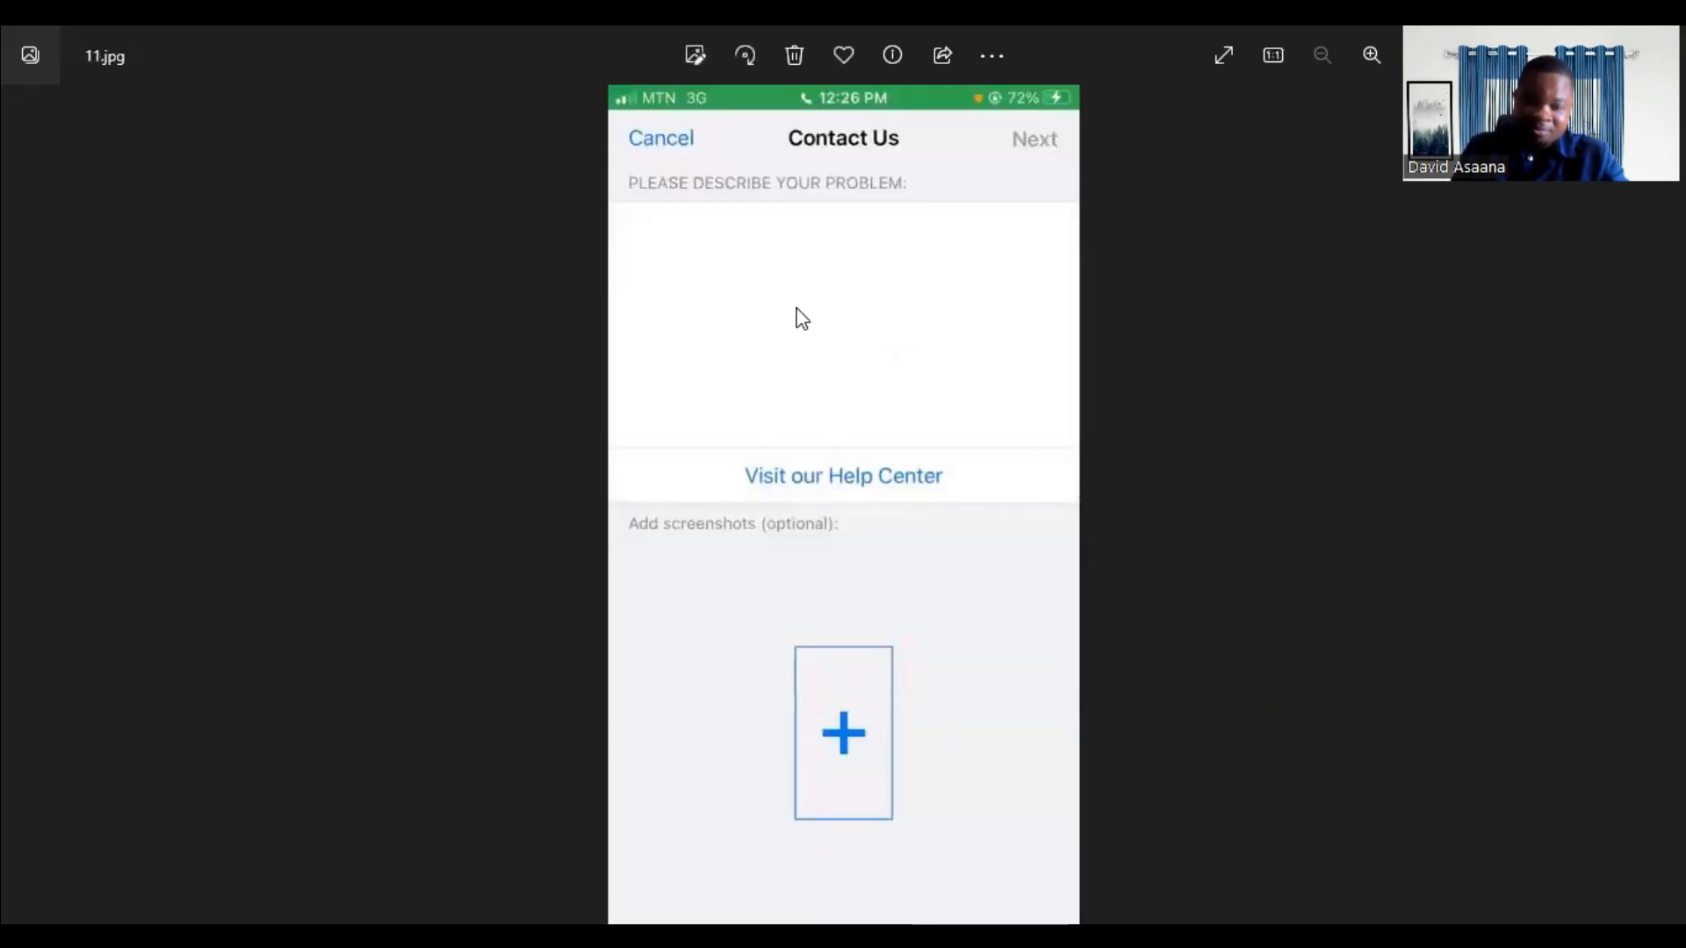
pyautogui.moveTo(828, 333)
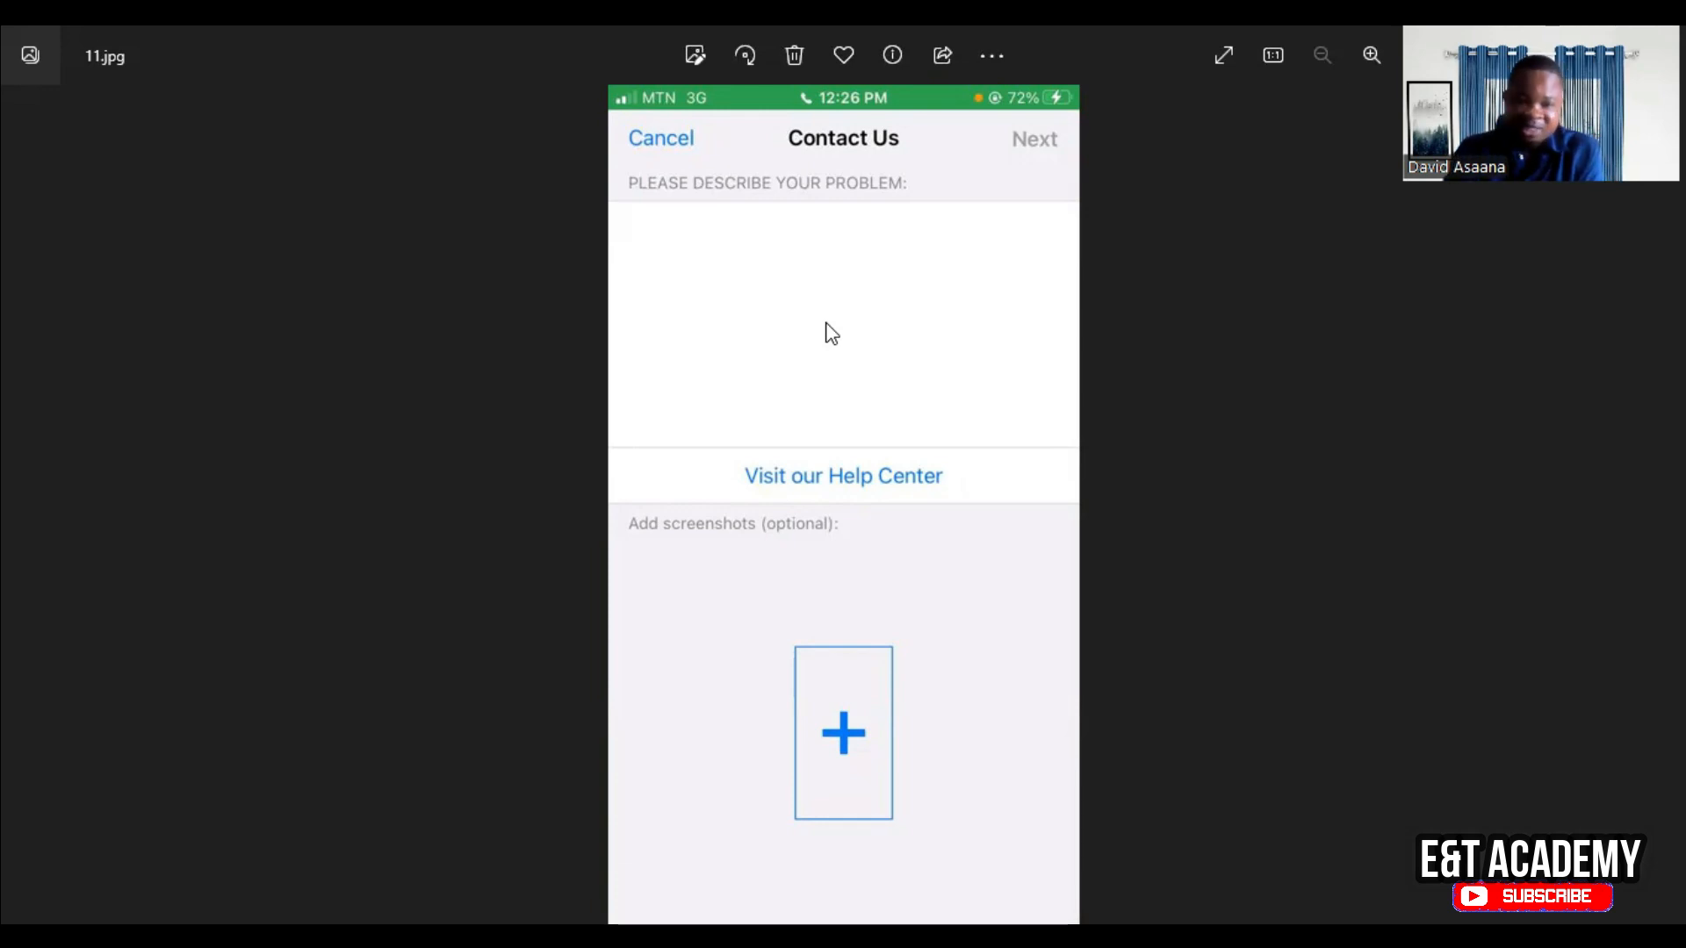
pyautogui.moveTo(880, 655)
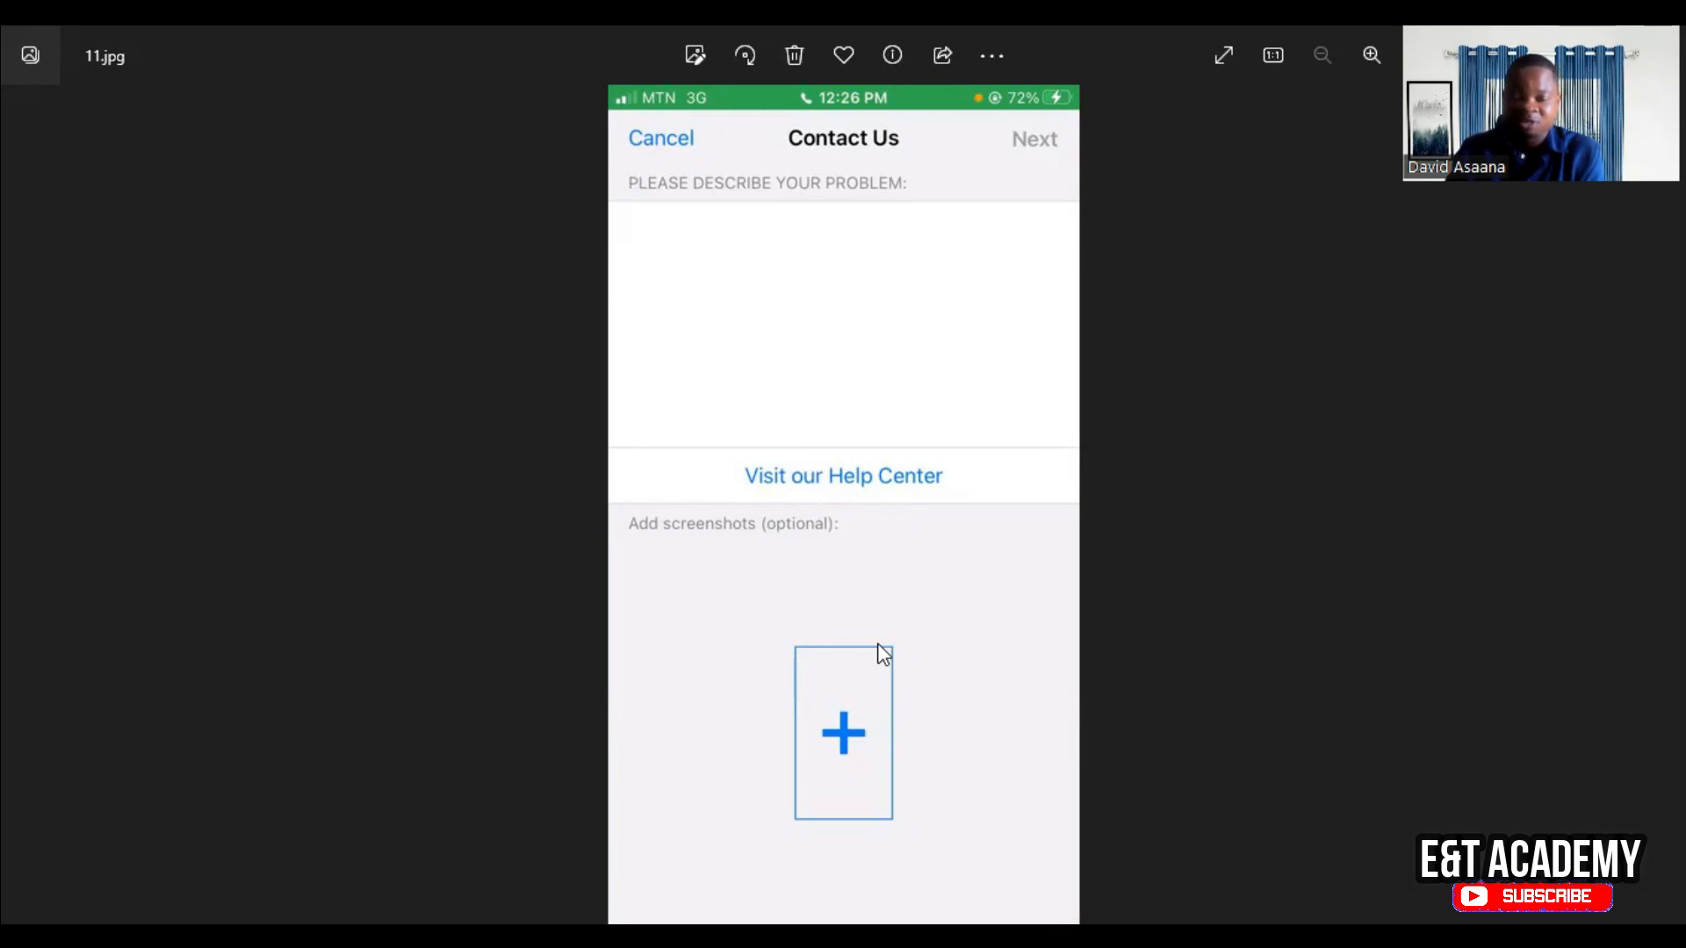
pyautogui.moveTo(1124, 585)
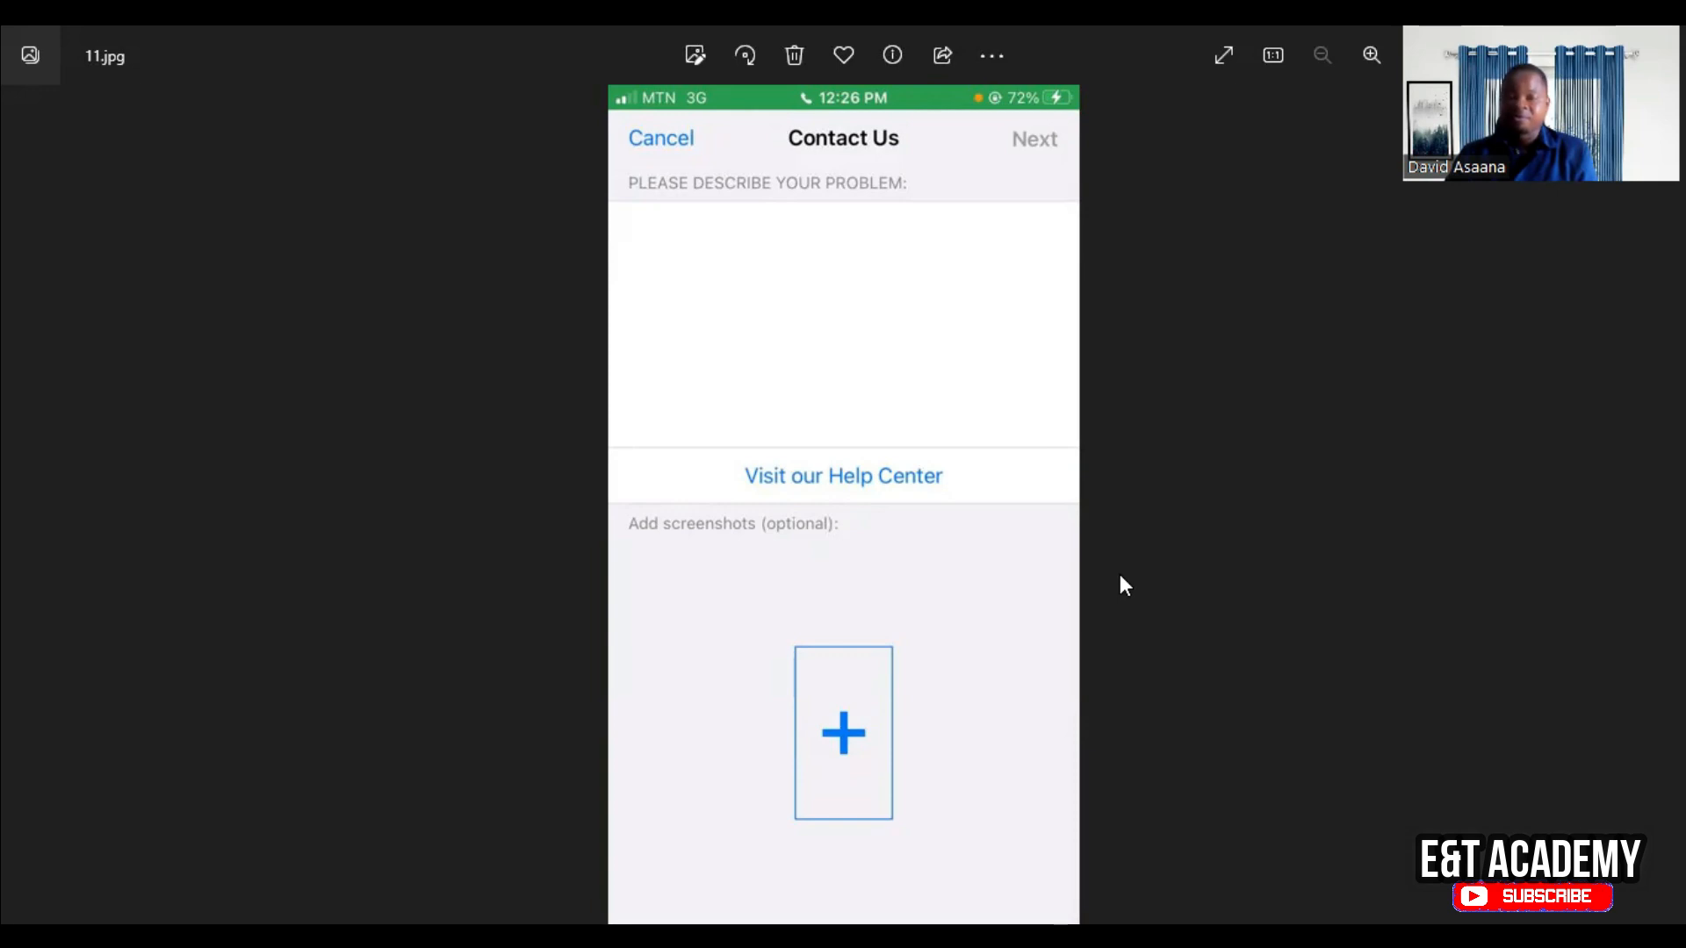
pyautogui.moveTo(1400, 551)
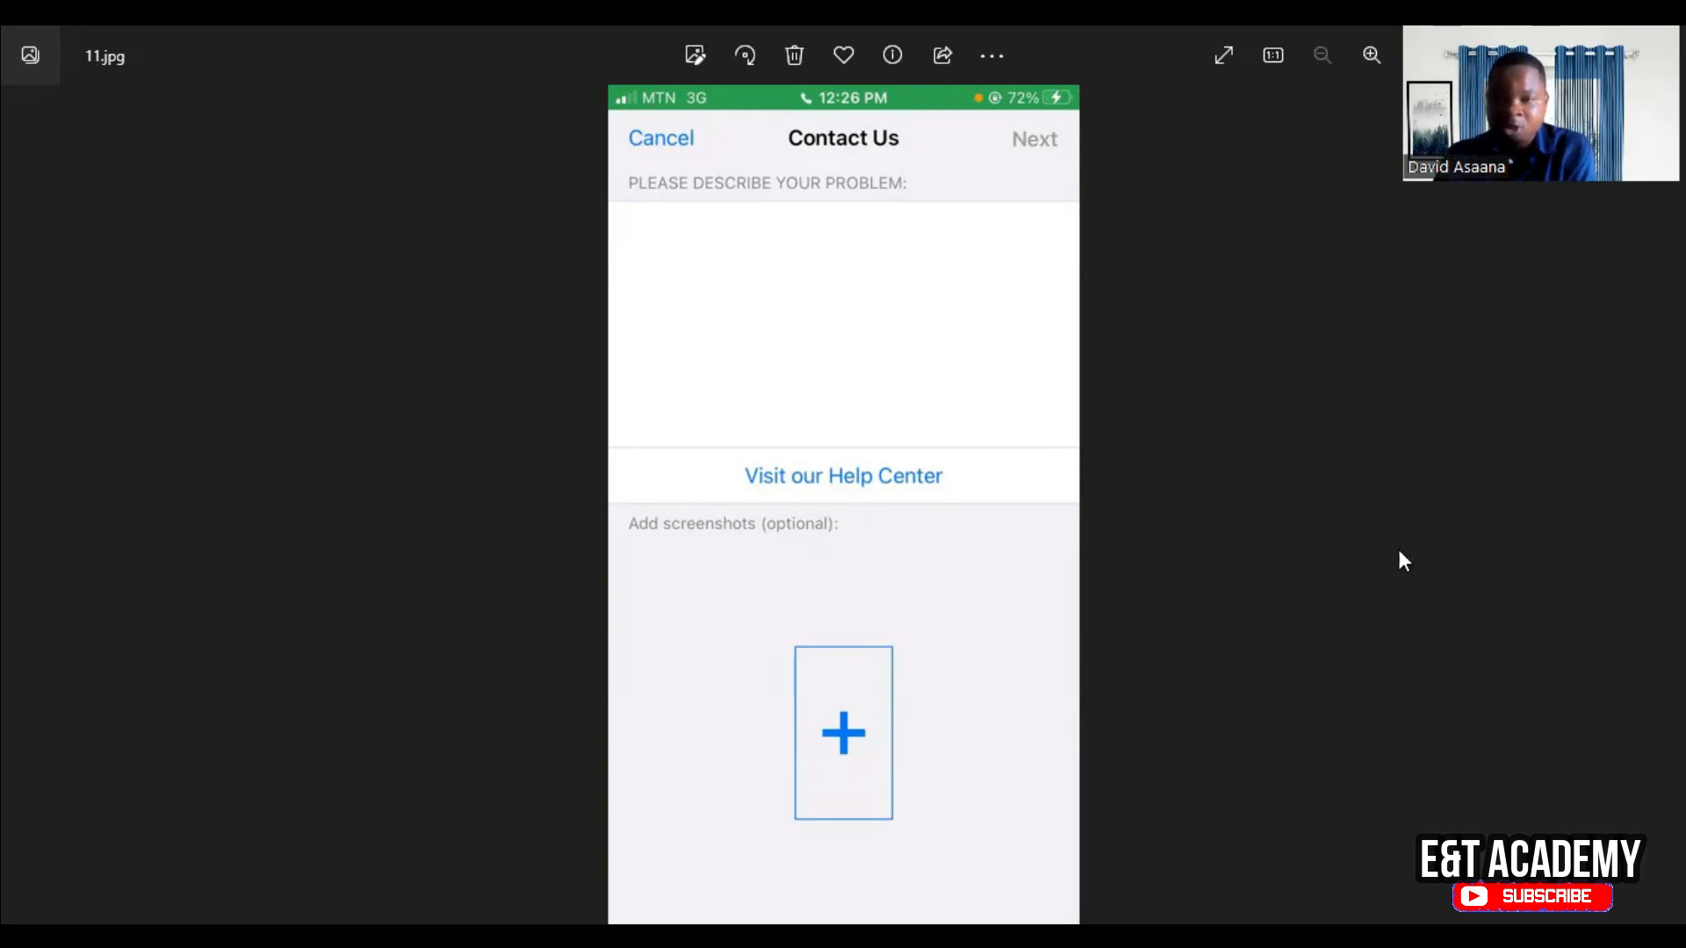
pyautogui.moveTo(1487, 478)
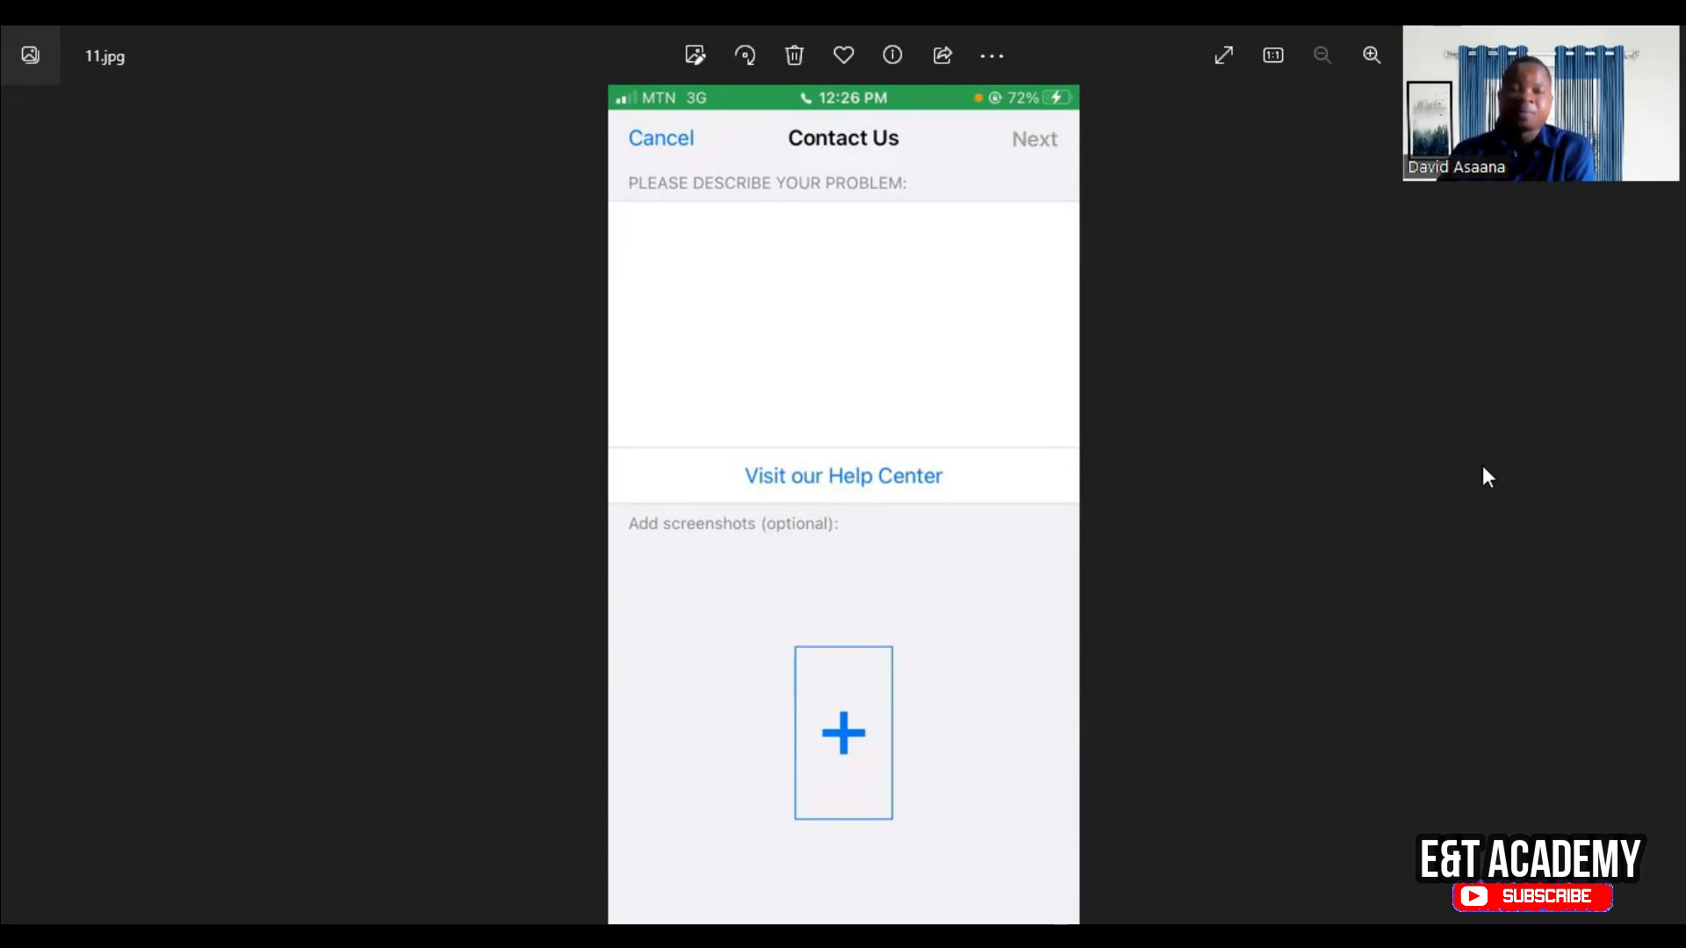